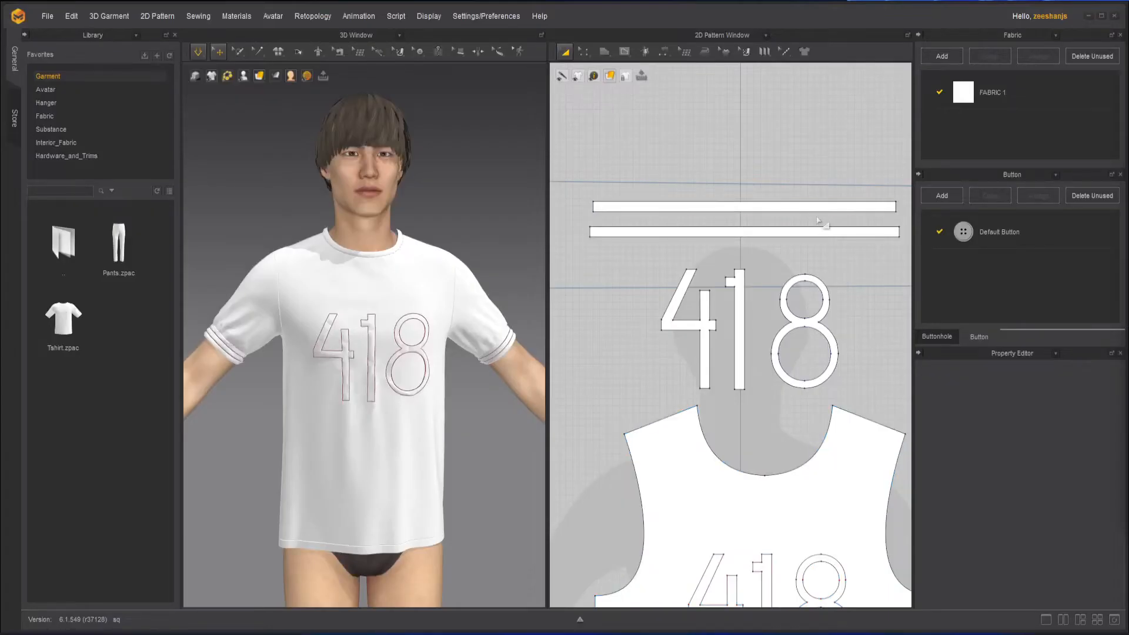
Step: Select and delete the duplicate collar strip, leaving a single neckband pattern
click(742, 232)
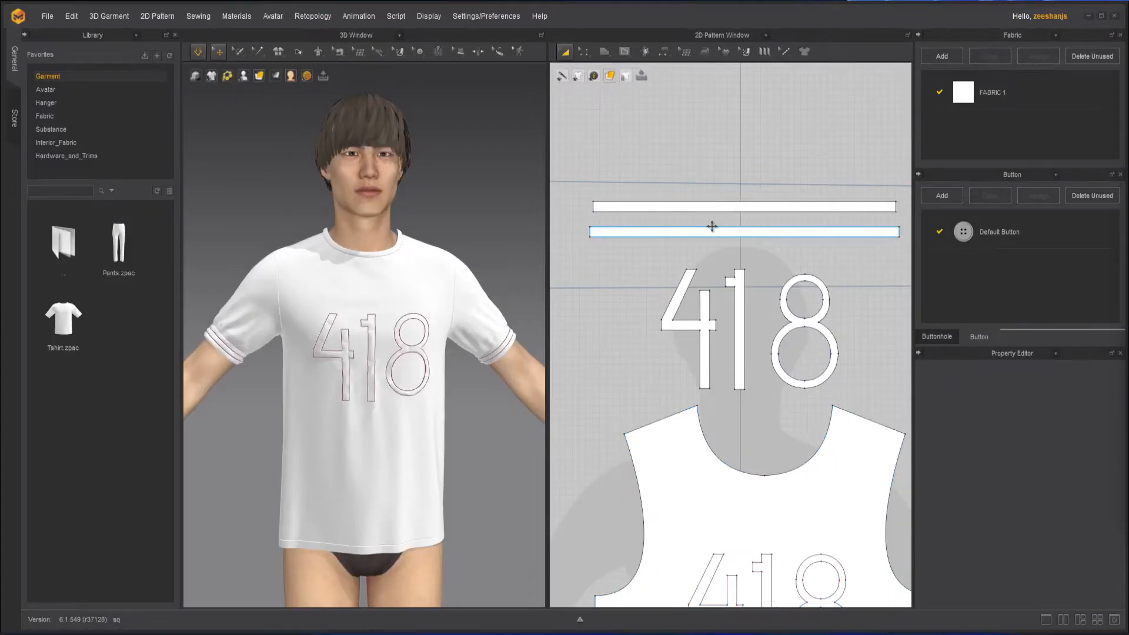
click(742, 212)
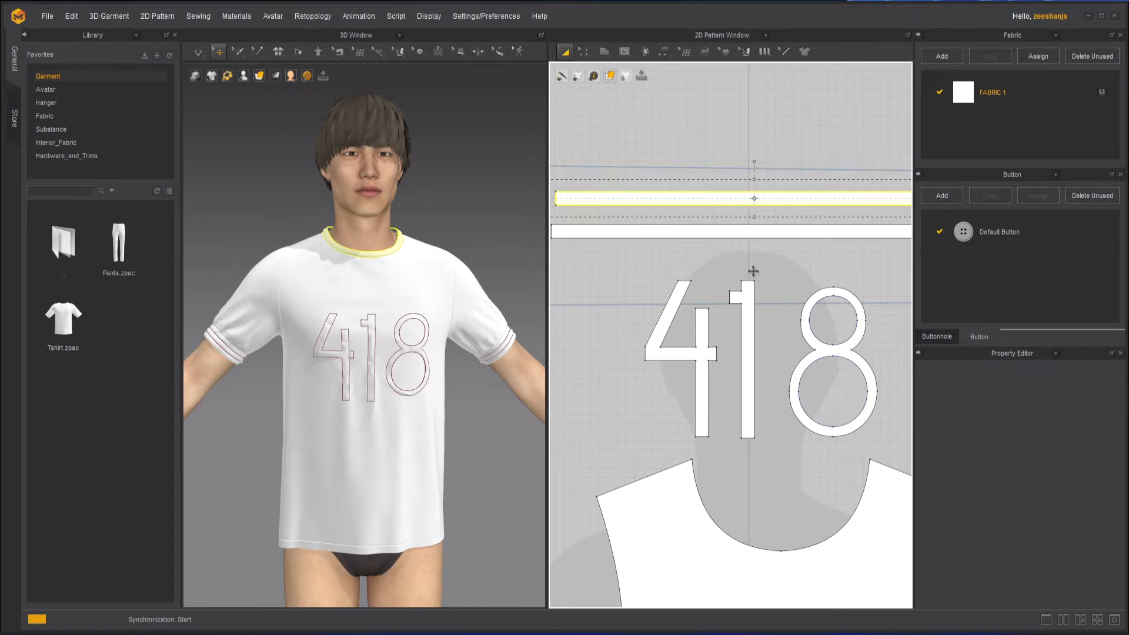
mouse_move(812, 197)
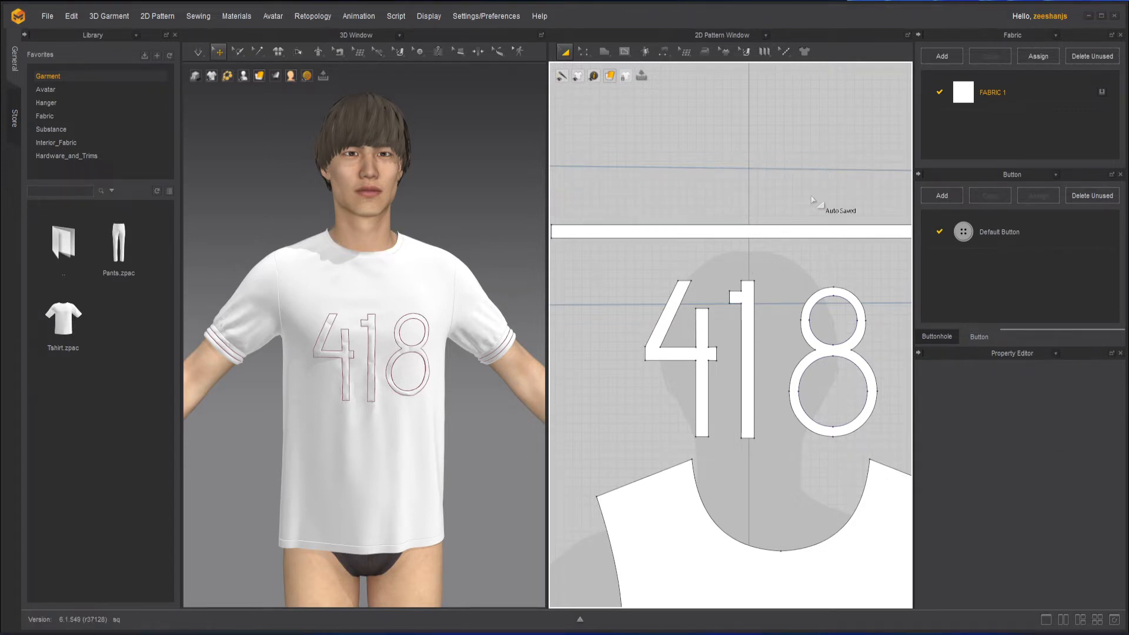
click(198, 50)
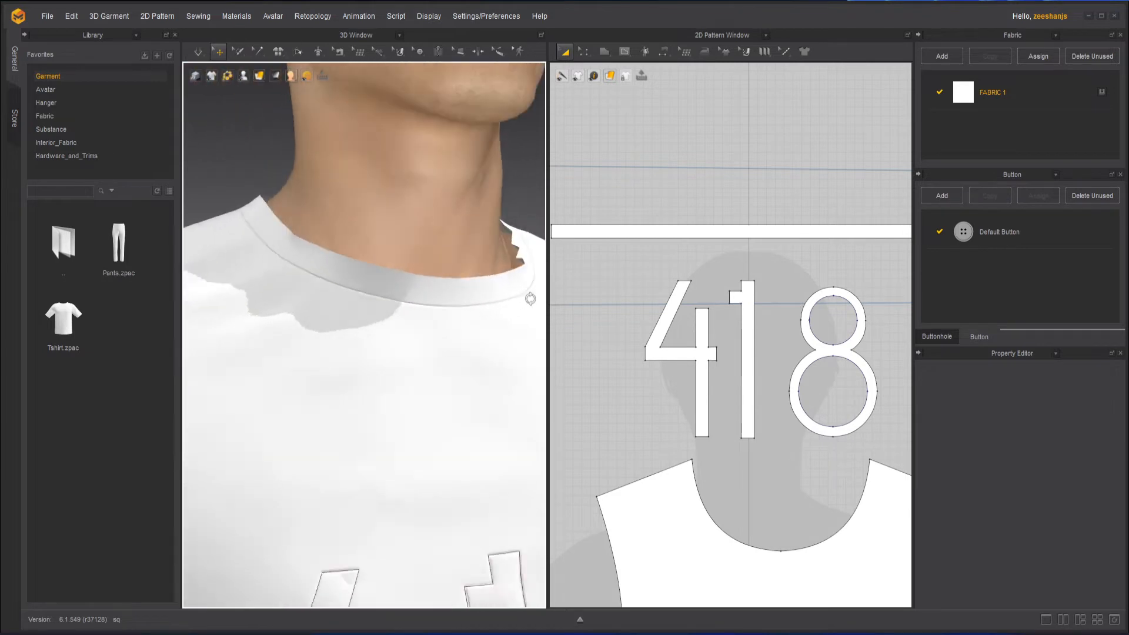
Step: Run the simulation so the neckband settles smoothly around the avatar's neck
click(720, 231)
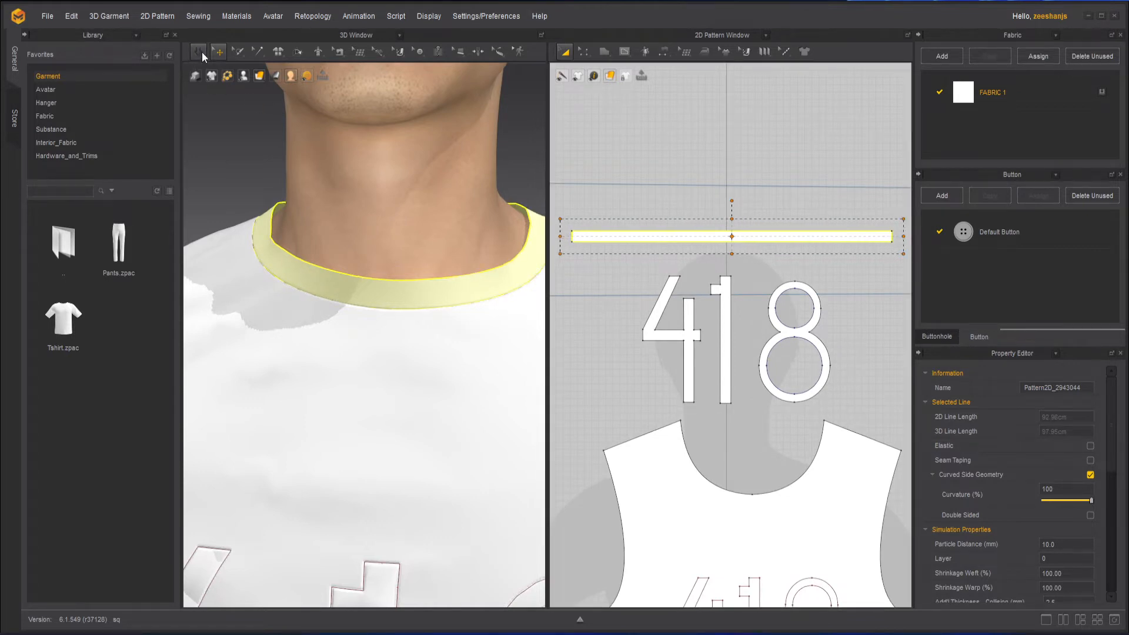
click(198, 51)
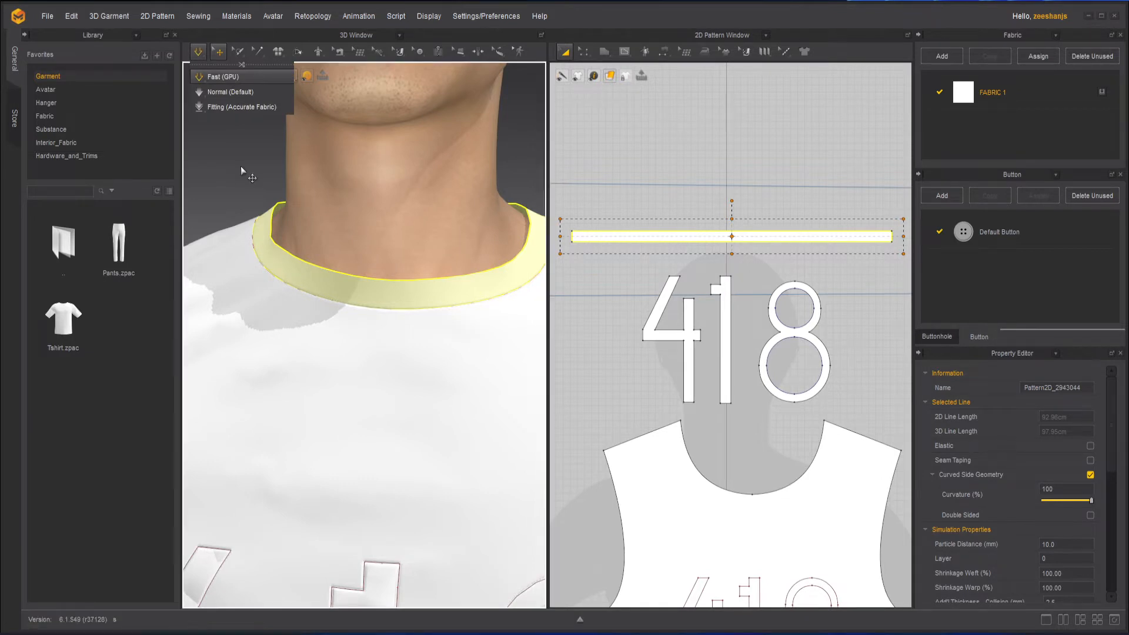
click(227, 76)
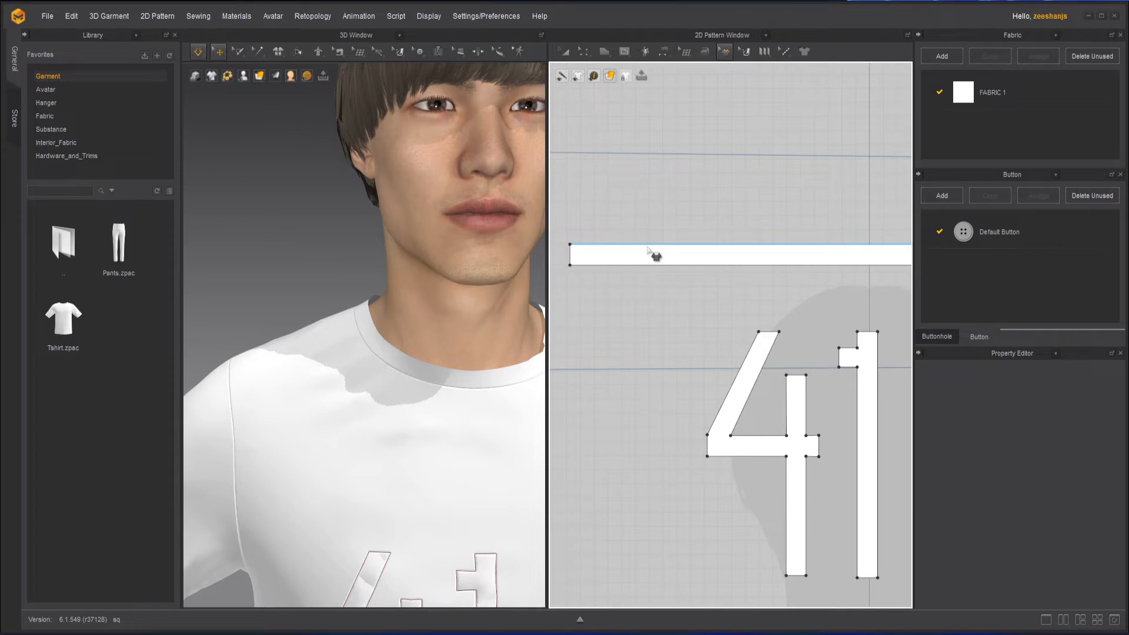
mouse_move(672, 254)
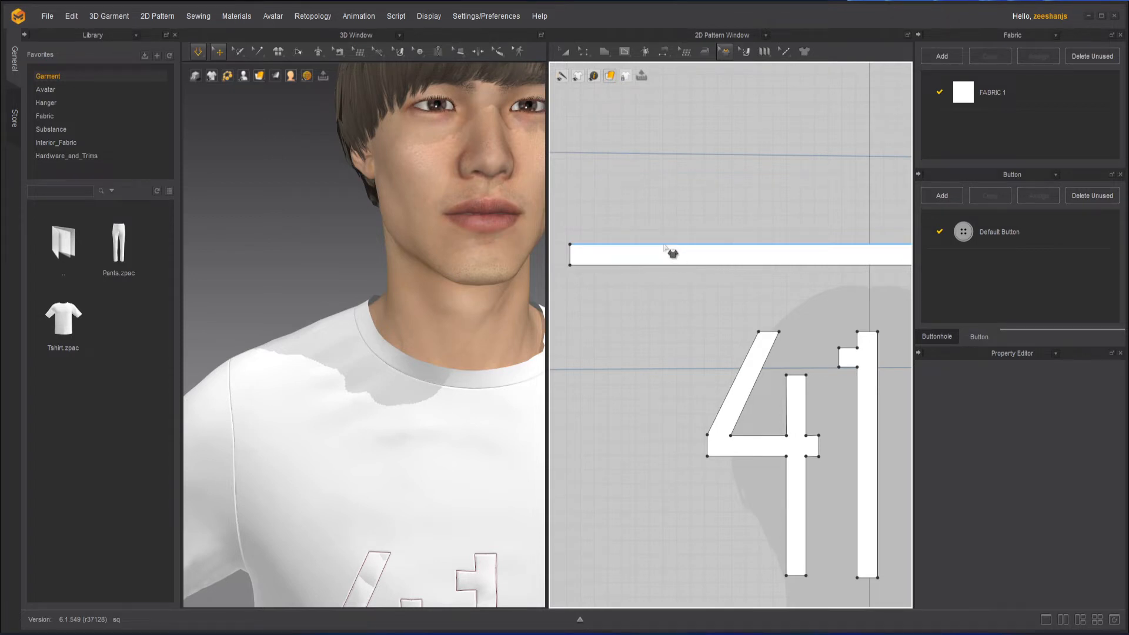
mouse_move(723, 254)
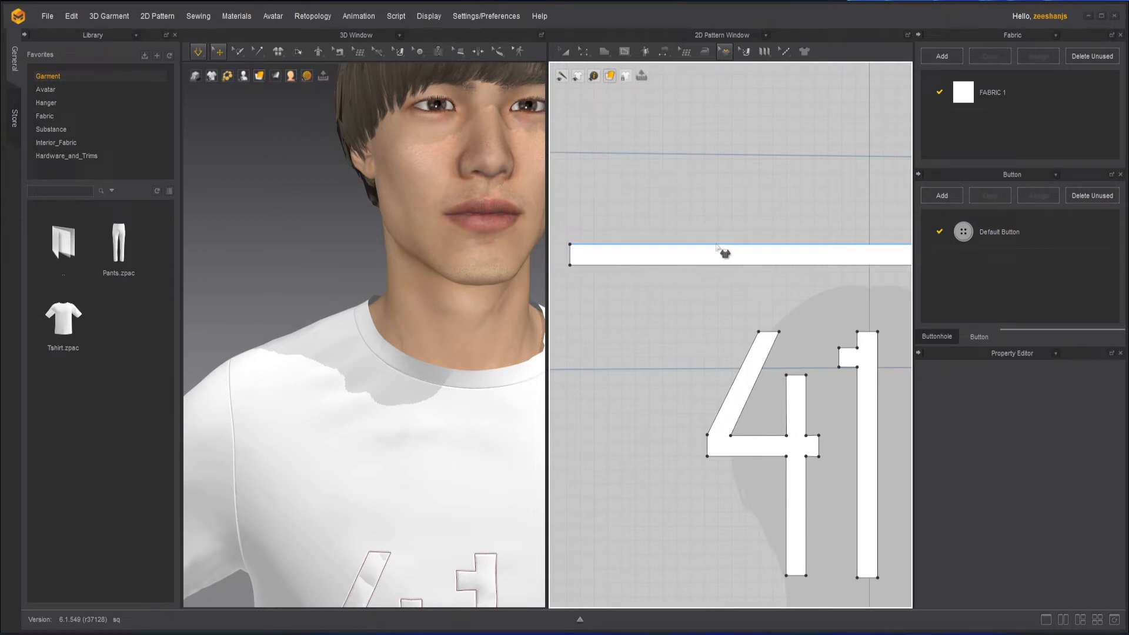
Step: Apply seam taping to the collar band's top edge with a 10 mm width
click(723, 253)
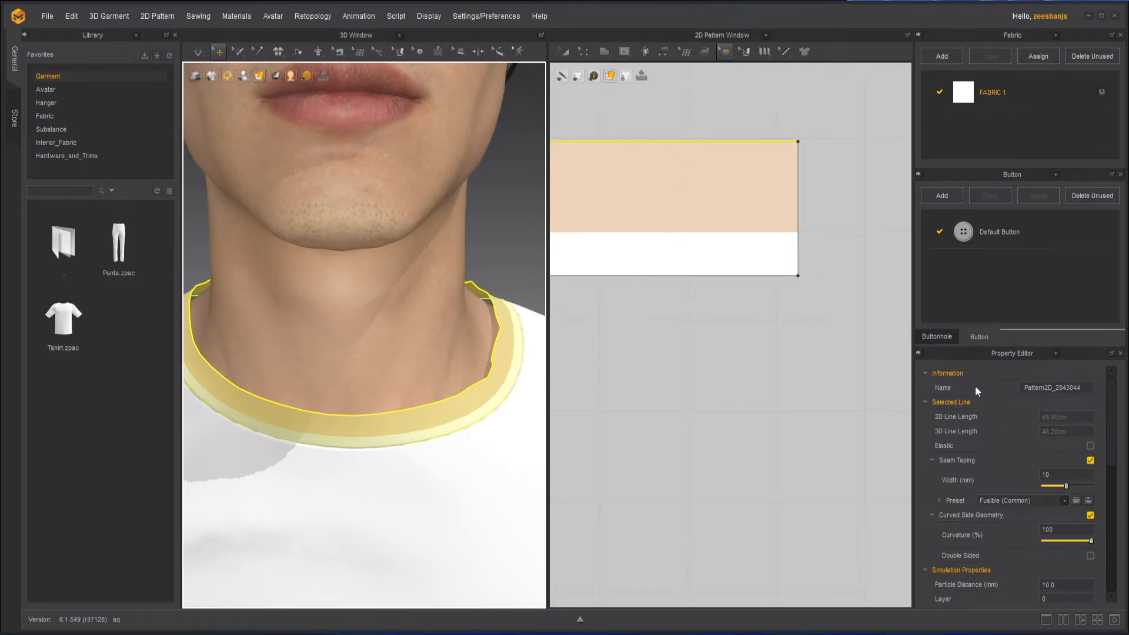
mouse_move(1003, 446)
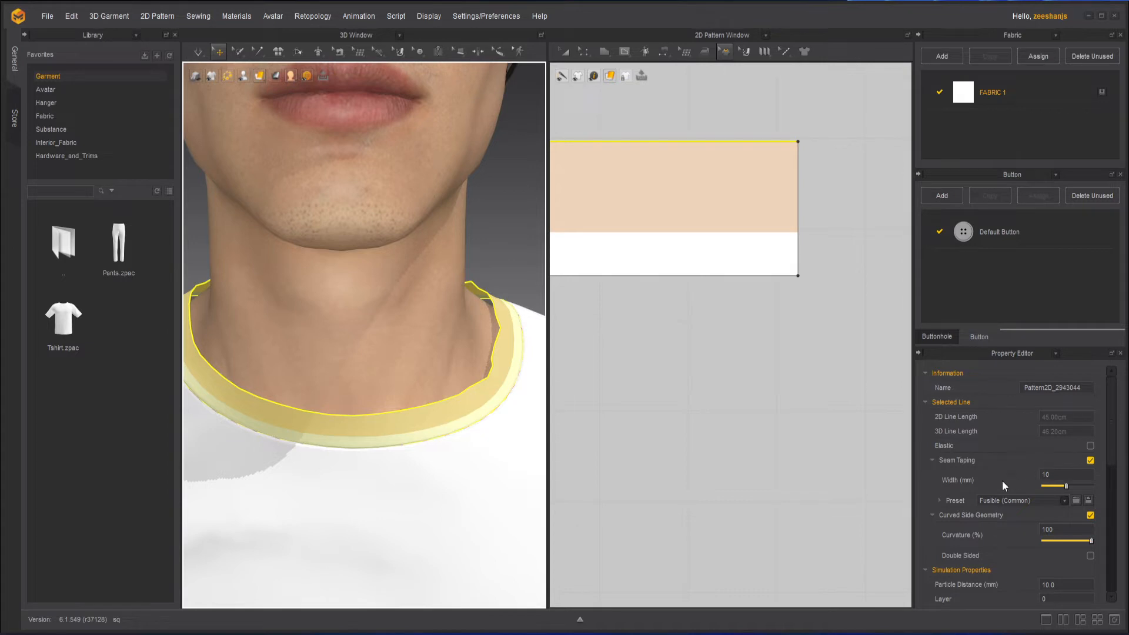
mouse_move(762, 239)
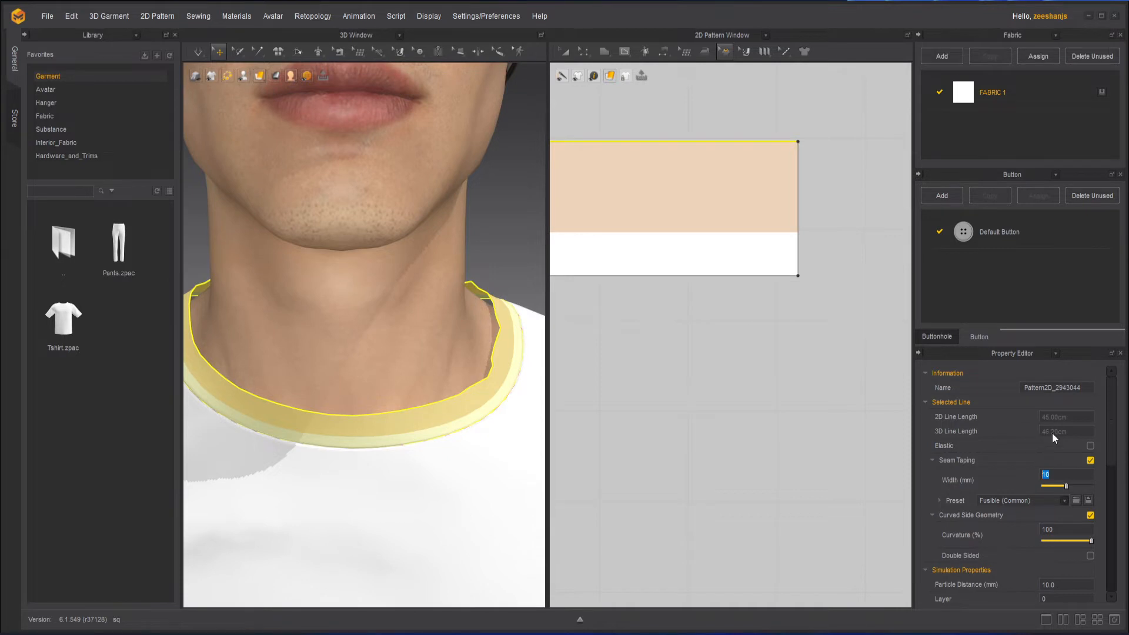
text(5)
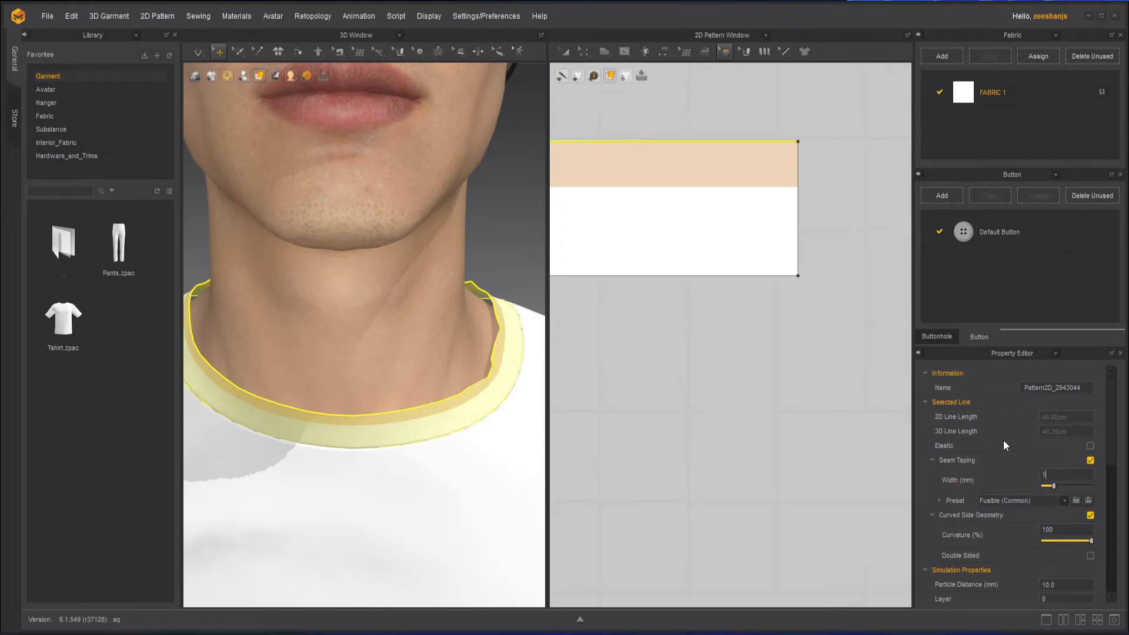
text(10)
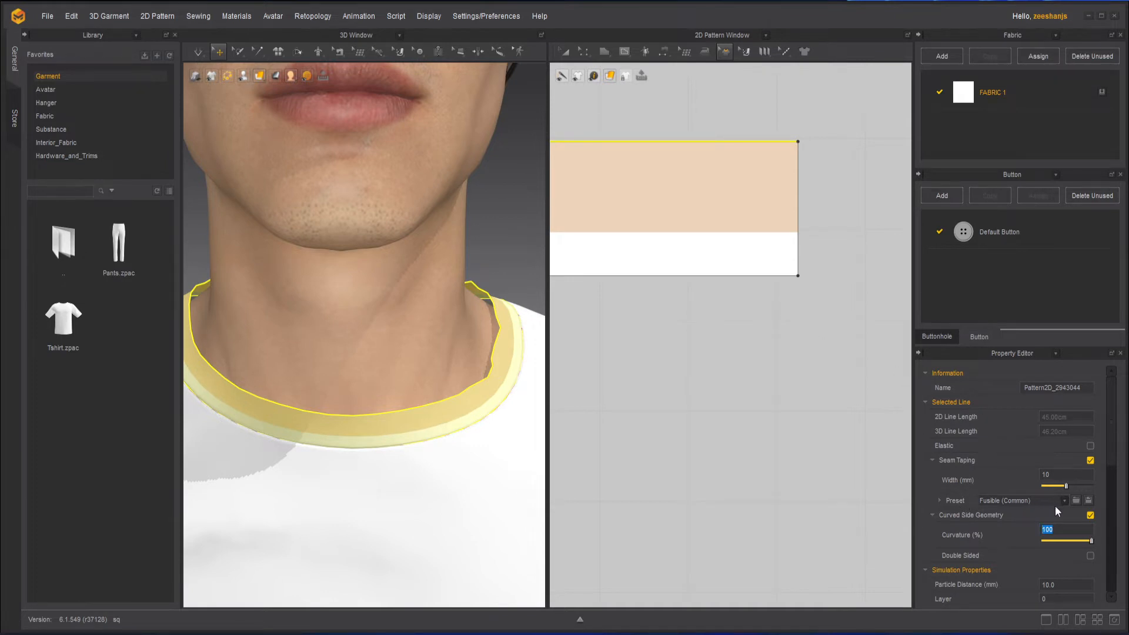
mouse_move(994, 506)
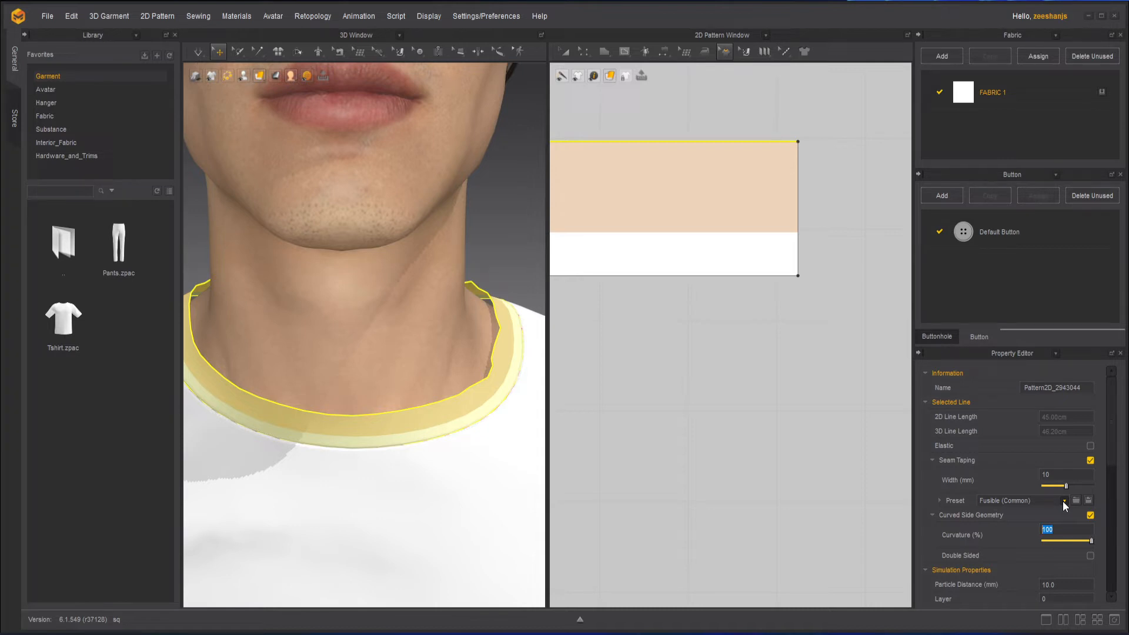
click(1065, 501)
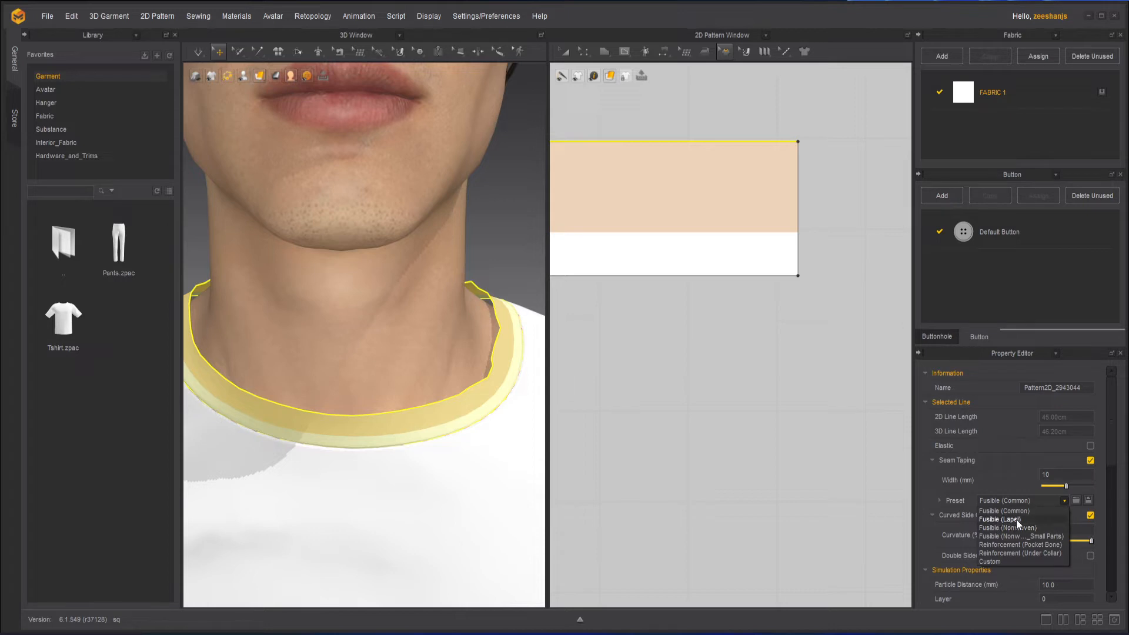
mouse_move(1008, 528)
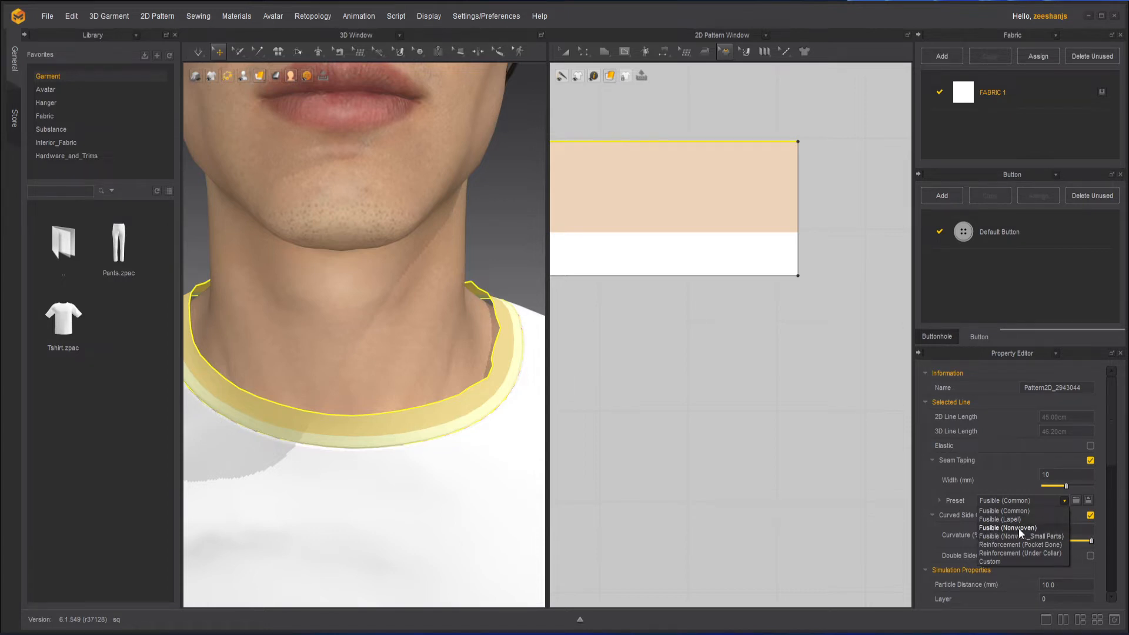
mouse_move(1022, 536)
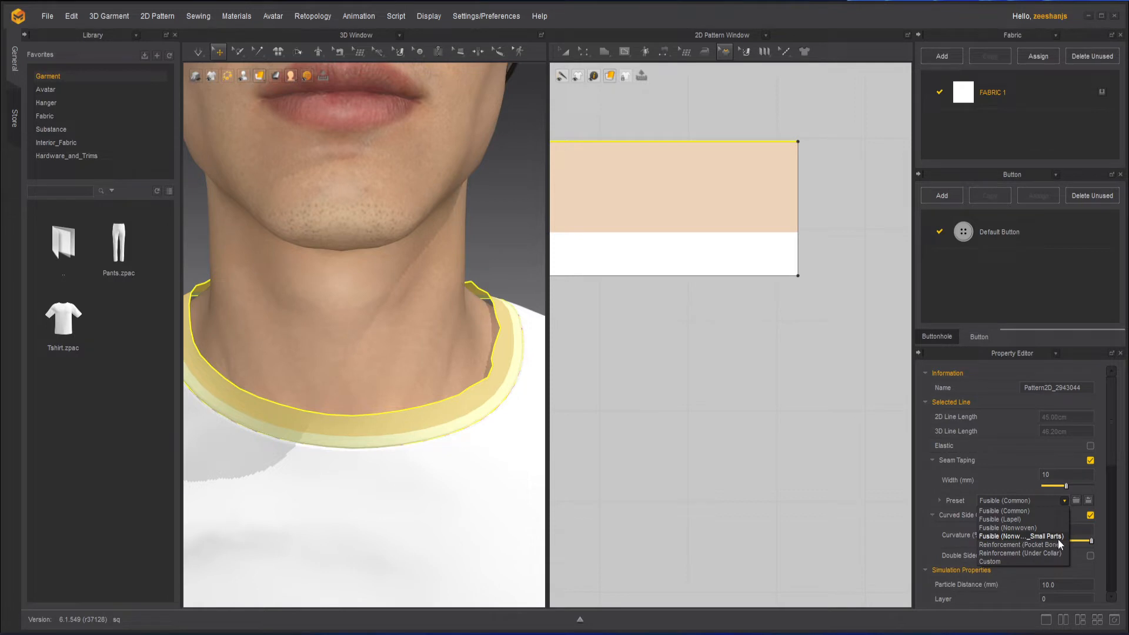
mouse_move(1042, 544)
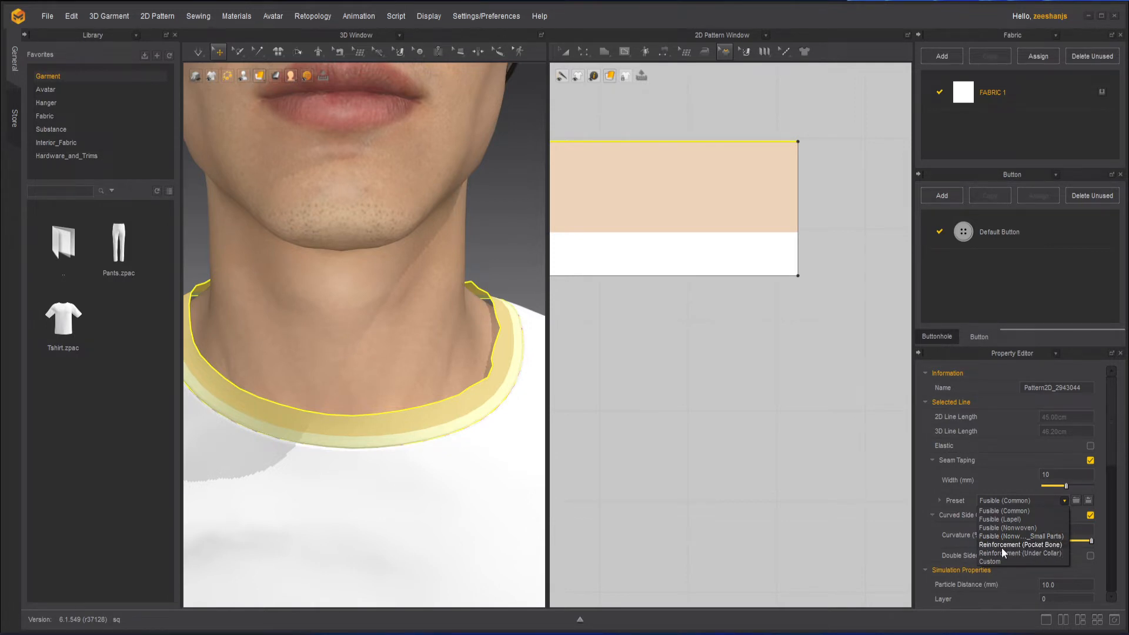
mouse_move(1022, 552)
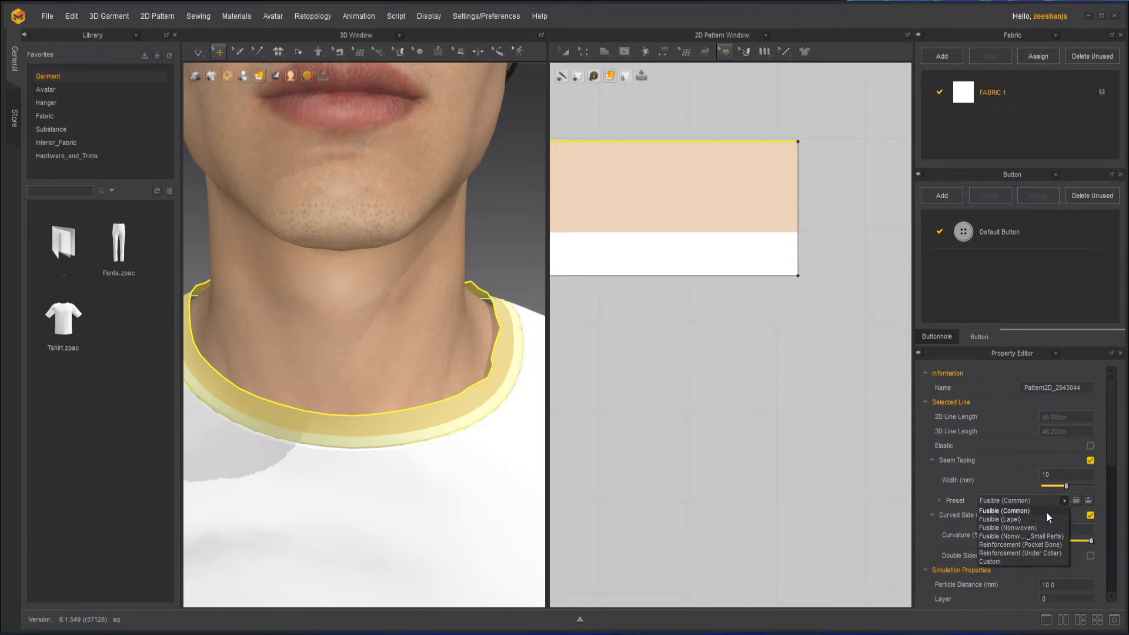
mouse_move(1031, 528)
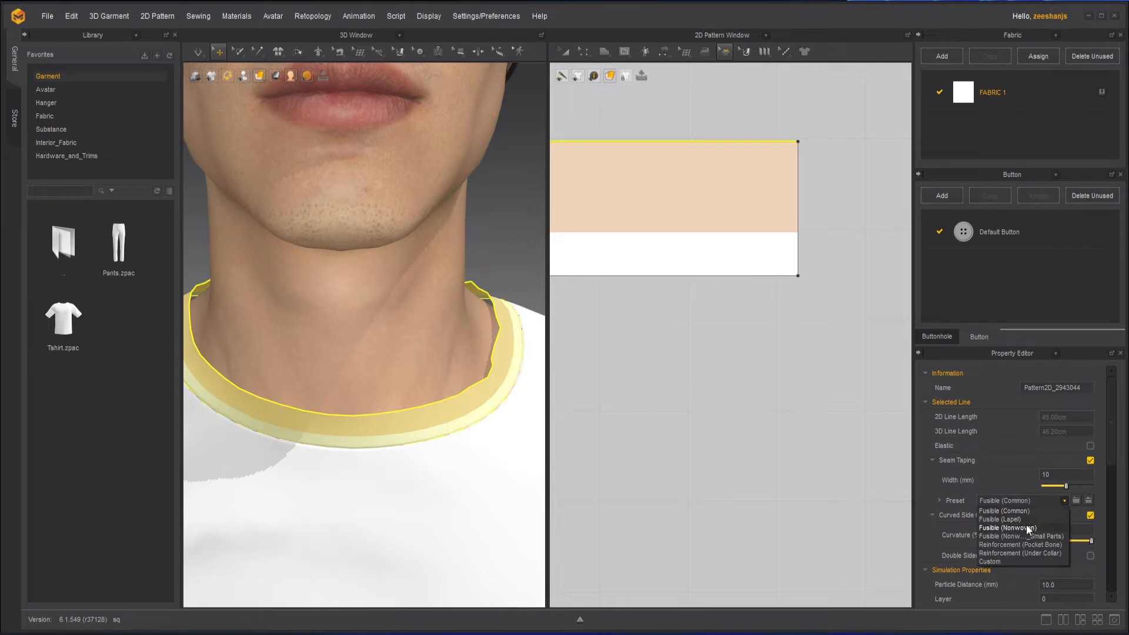
mouse_move(1002, 519)
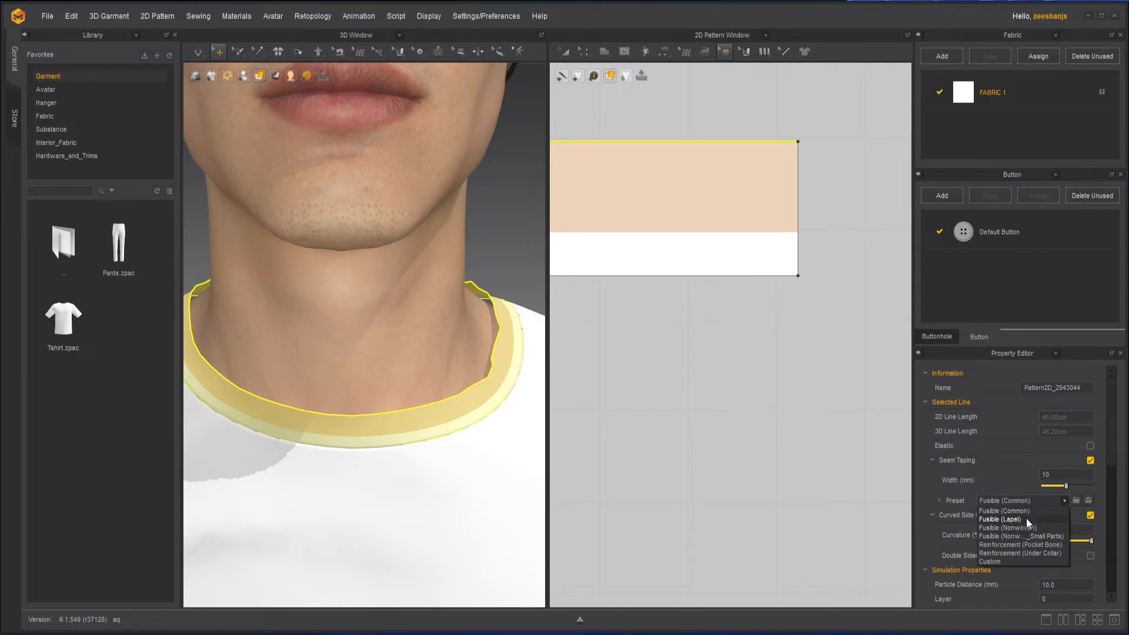
click(1000, 510)
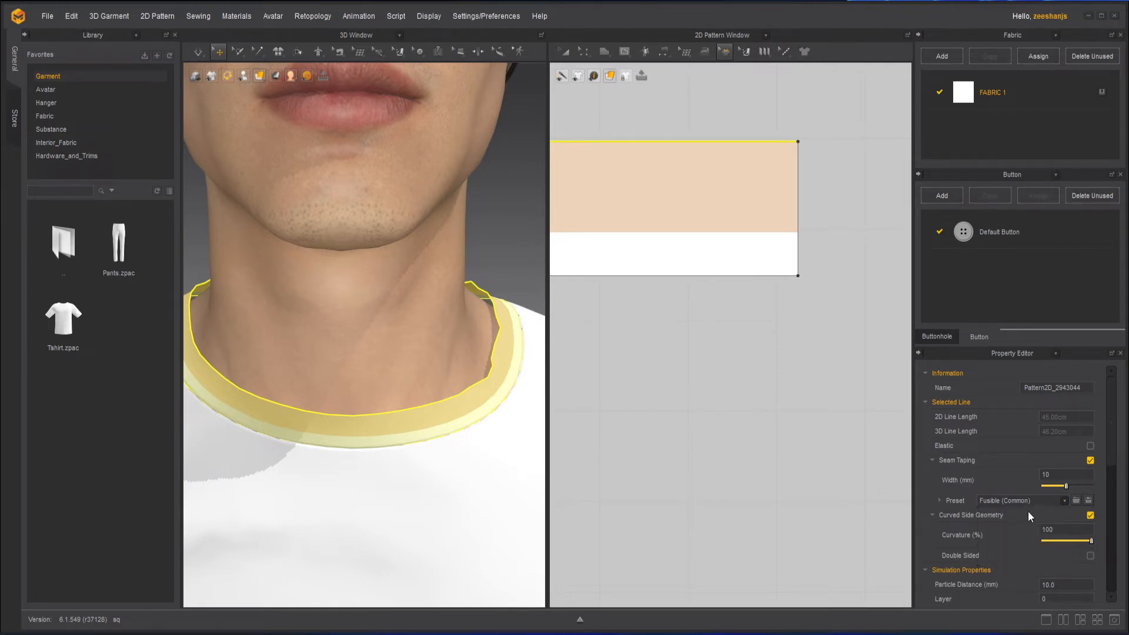
scroll(down, 3)
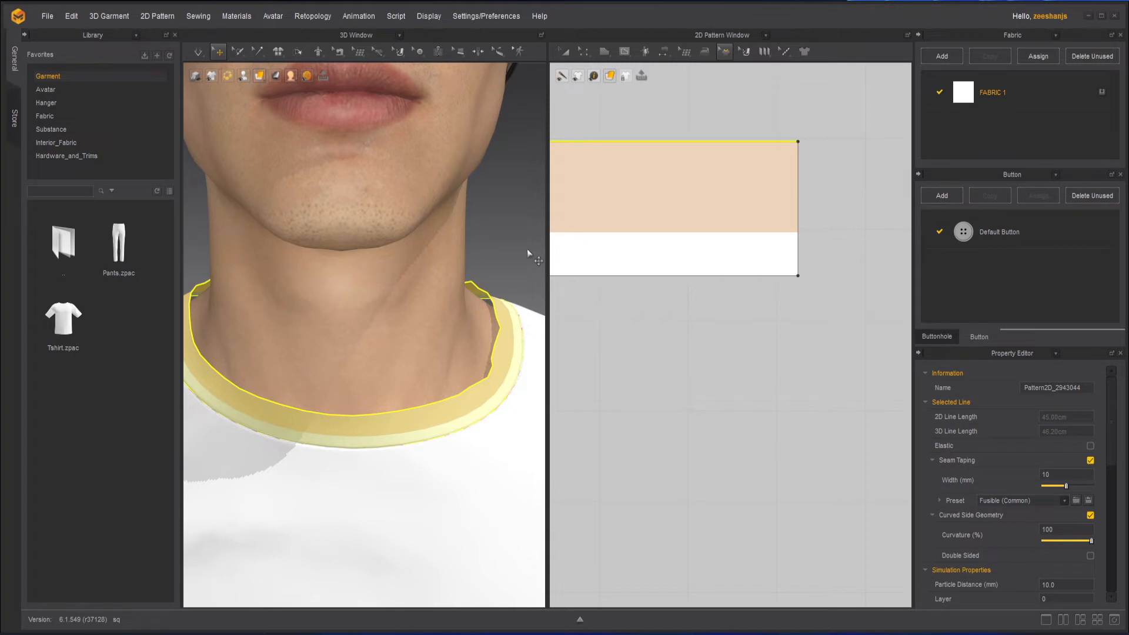
Step: Start a new simulation of the T-shirt with the taped neckband
click(197, 51)
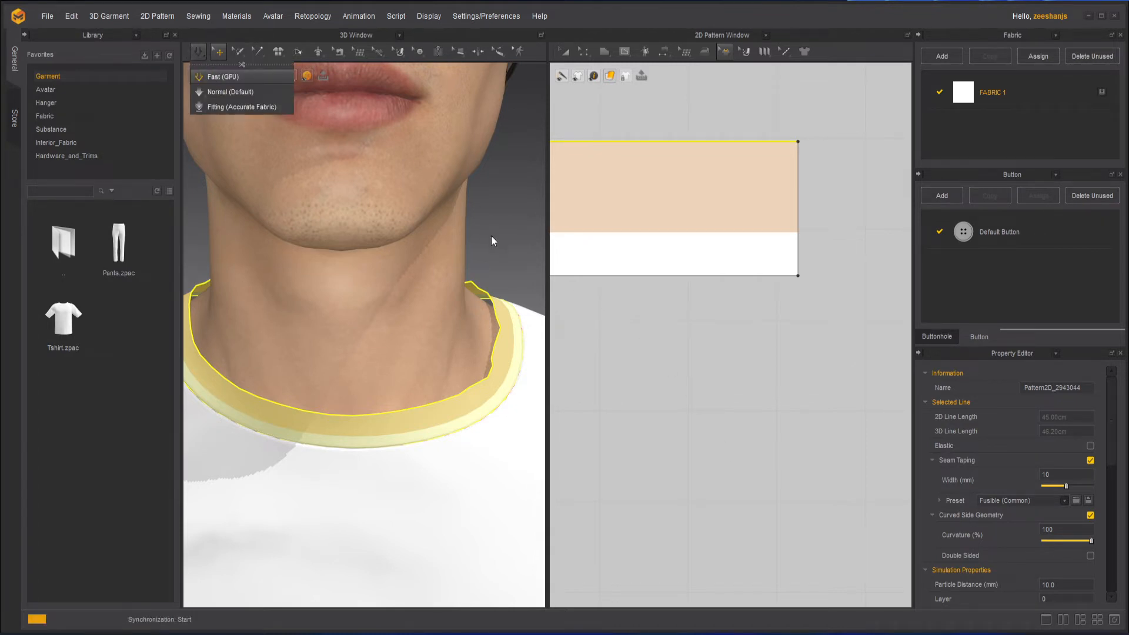
mouse_move(508, 361)
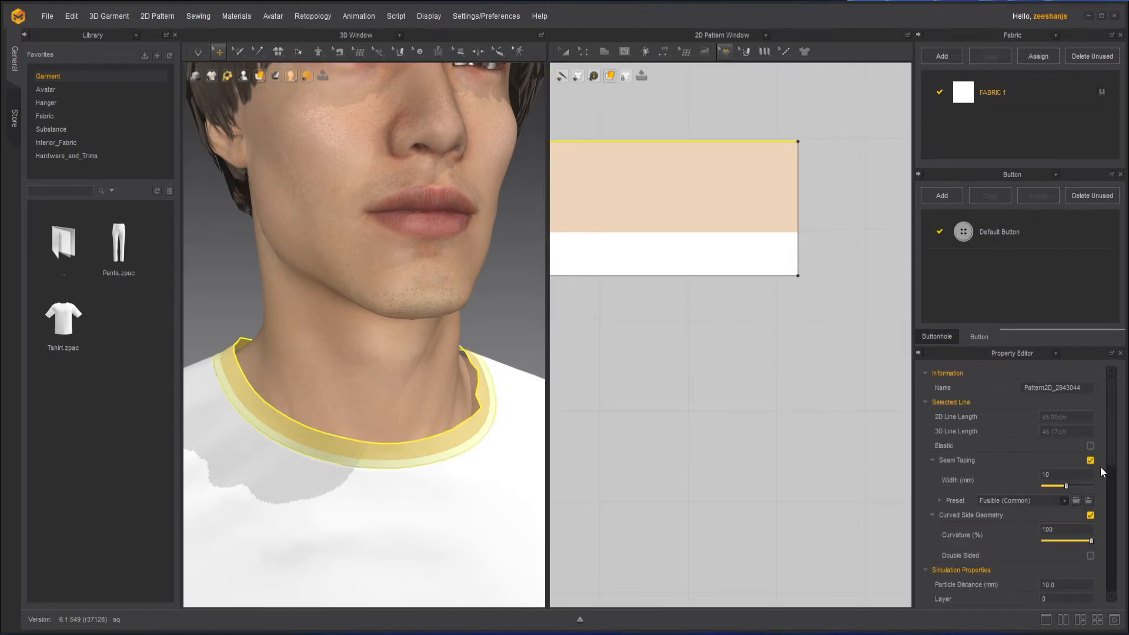
Step: Switch the collar seam tape preset to Fusible (Lapel) and simulate it on the avatar
click(1063, 501)
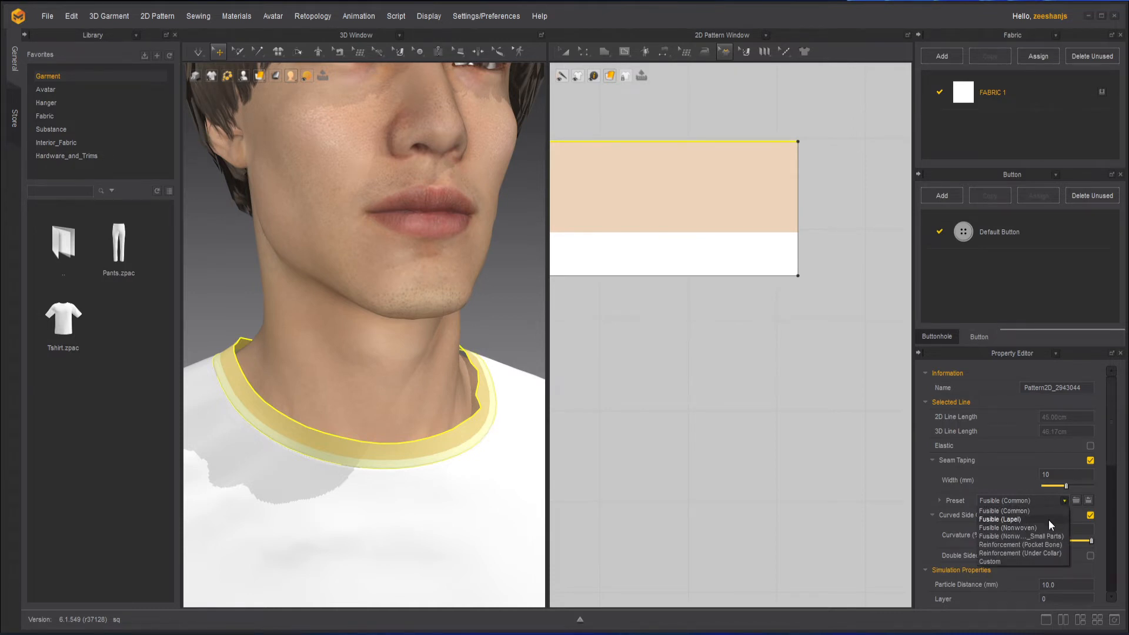
click(1000, 519)
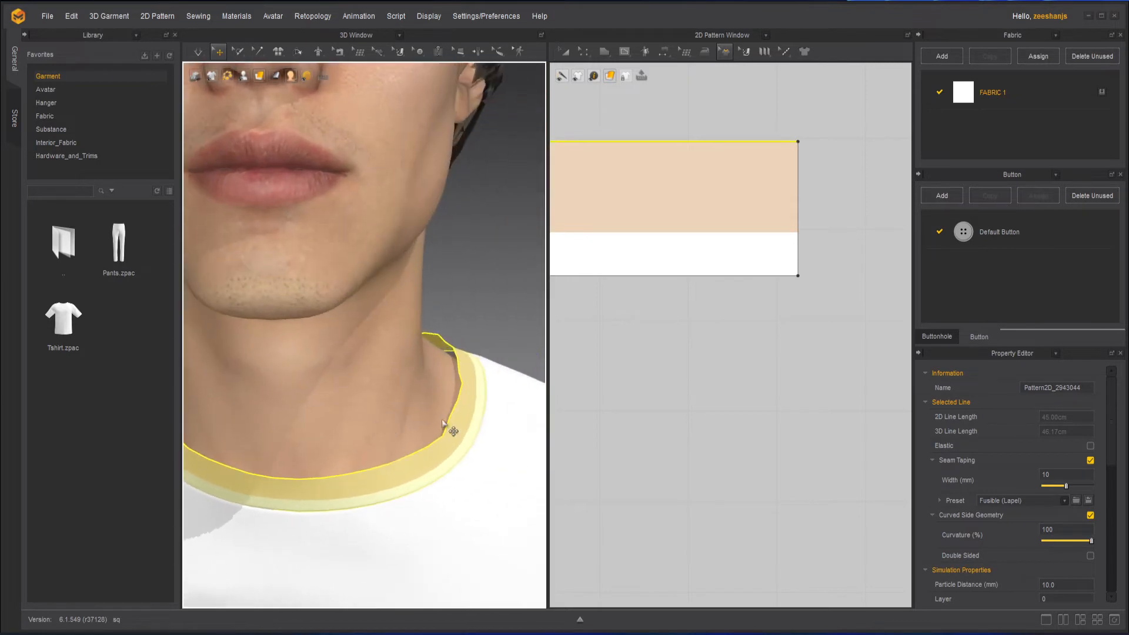
click(198, 50)
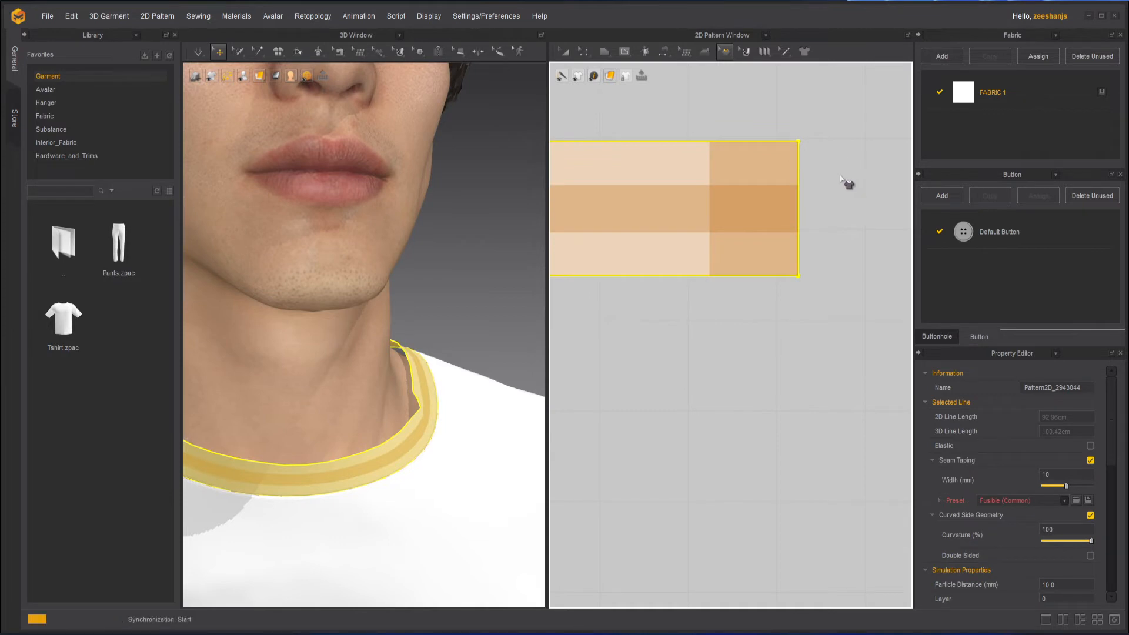
mouse_move(348, 78)
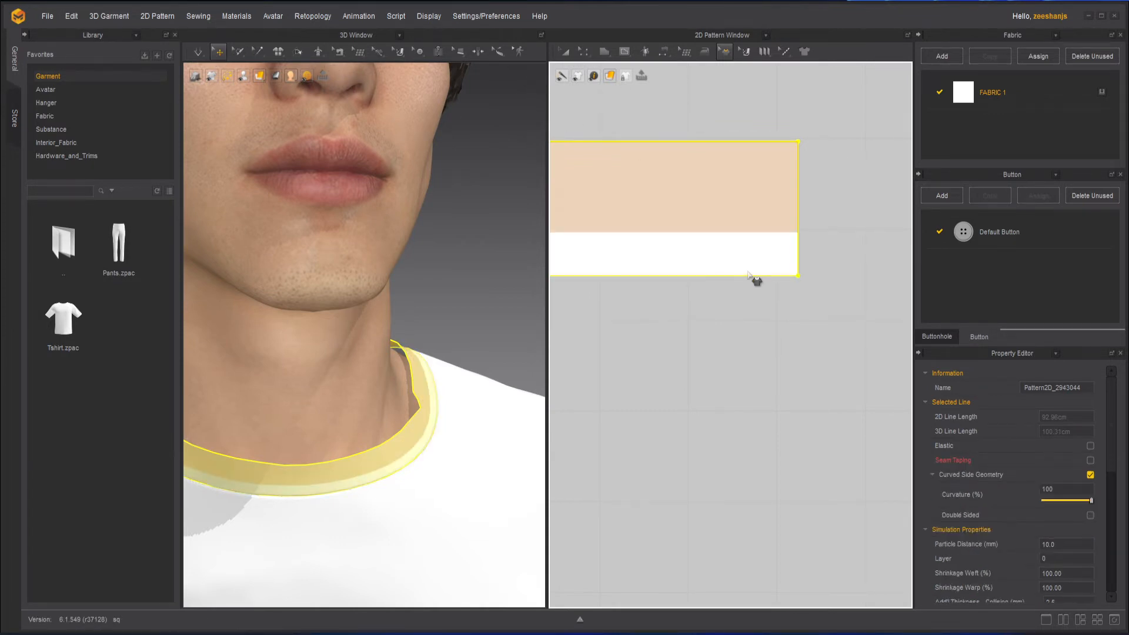
mouse_move(705, 281)
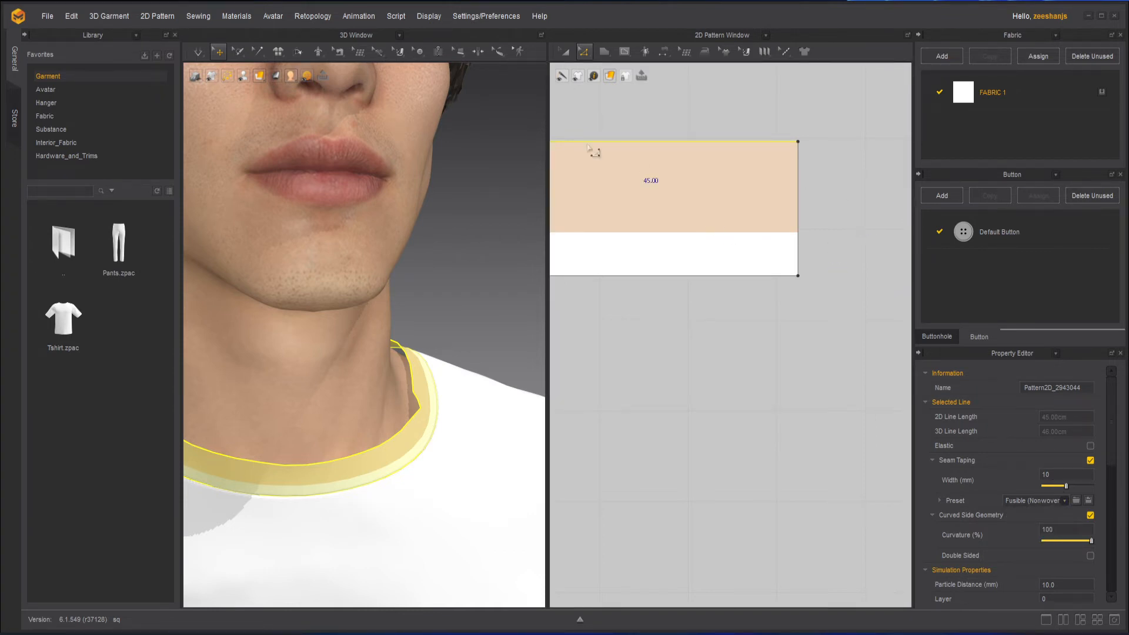
Step: Change the collar top edge's seam tape preset to Reinforcement (Pocket Bone)
click(198, 51)
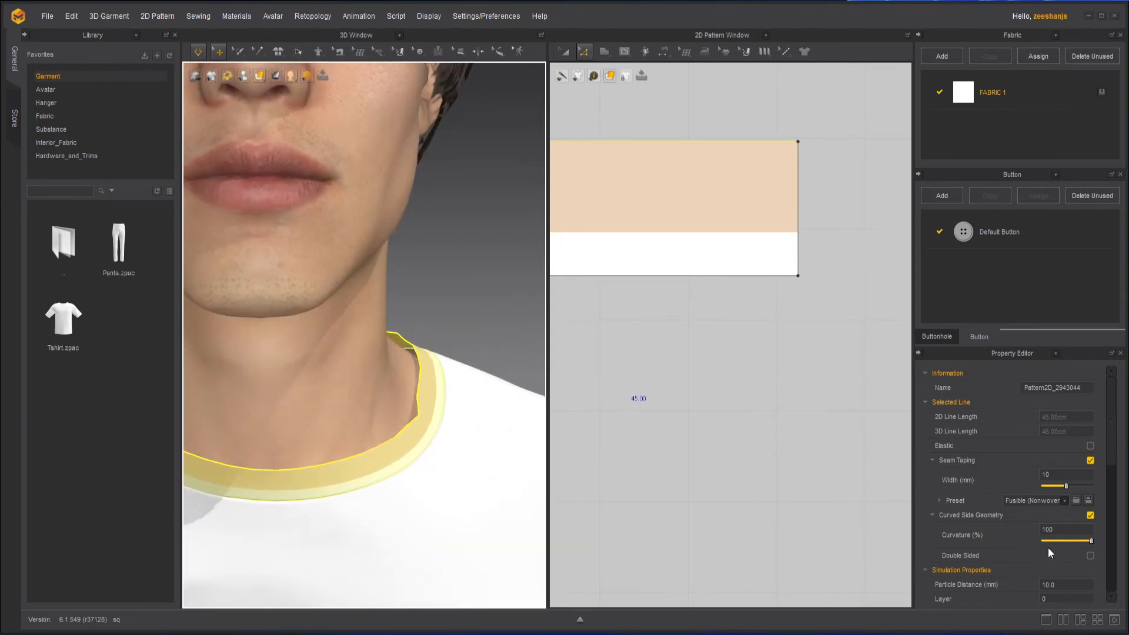
click(1036, 501)
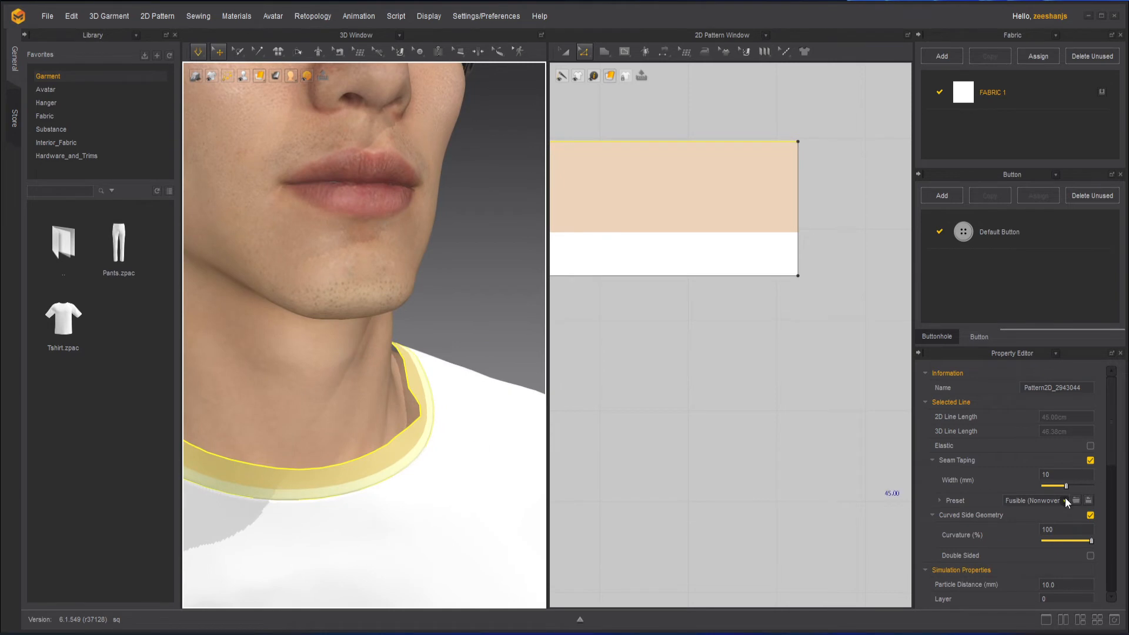
click(1038, 501)
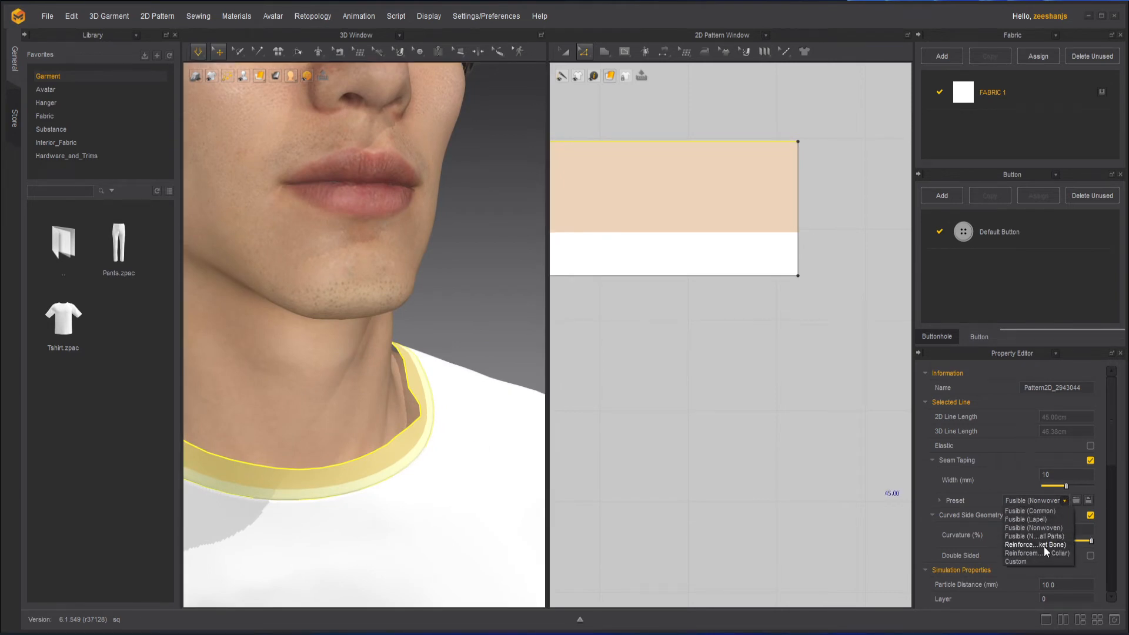
click(1035, 544)
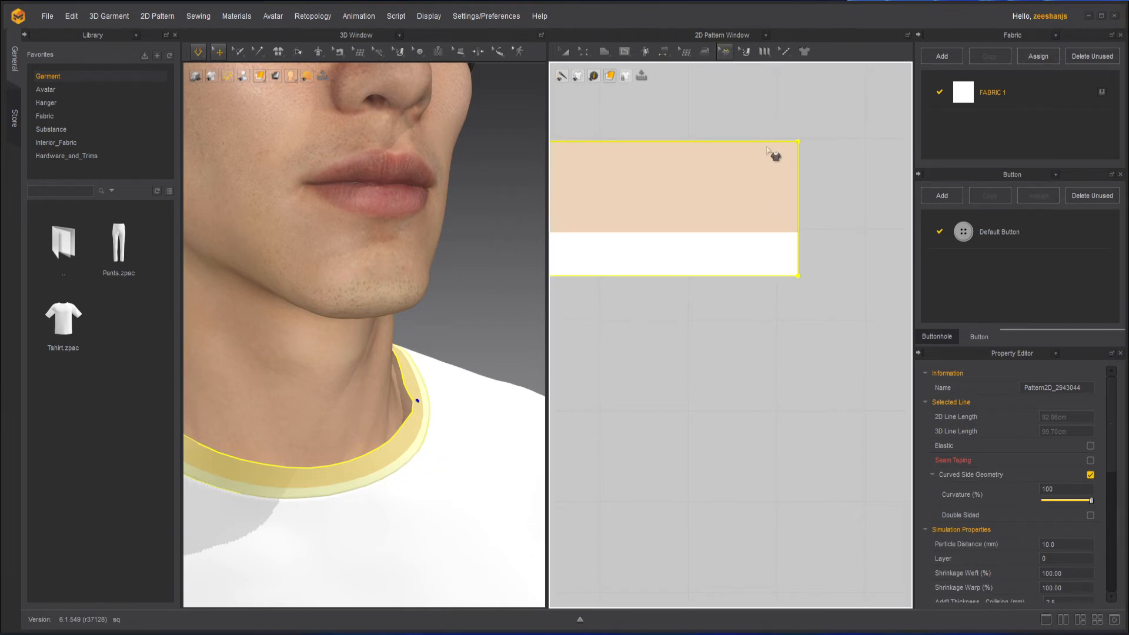
Step: Pause the simulation and reselect the collar pattern's top edge
click(1090, 460)
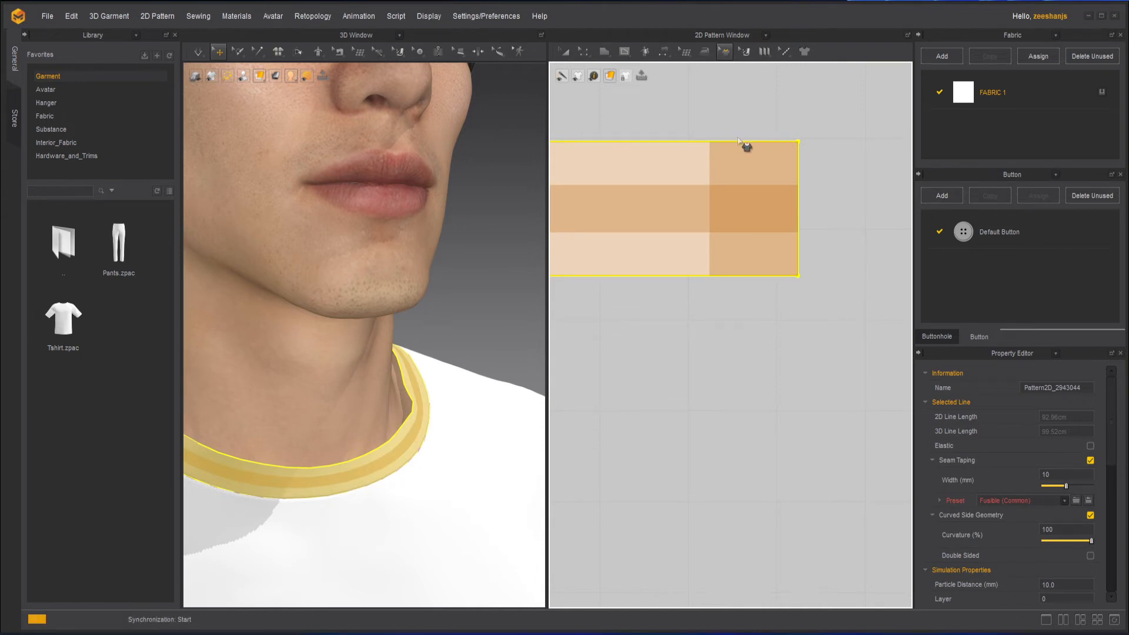
click(1089, 460)
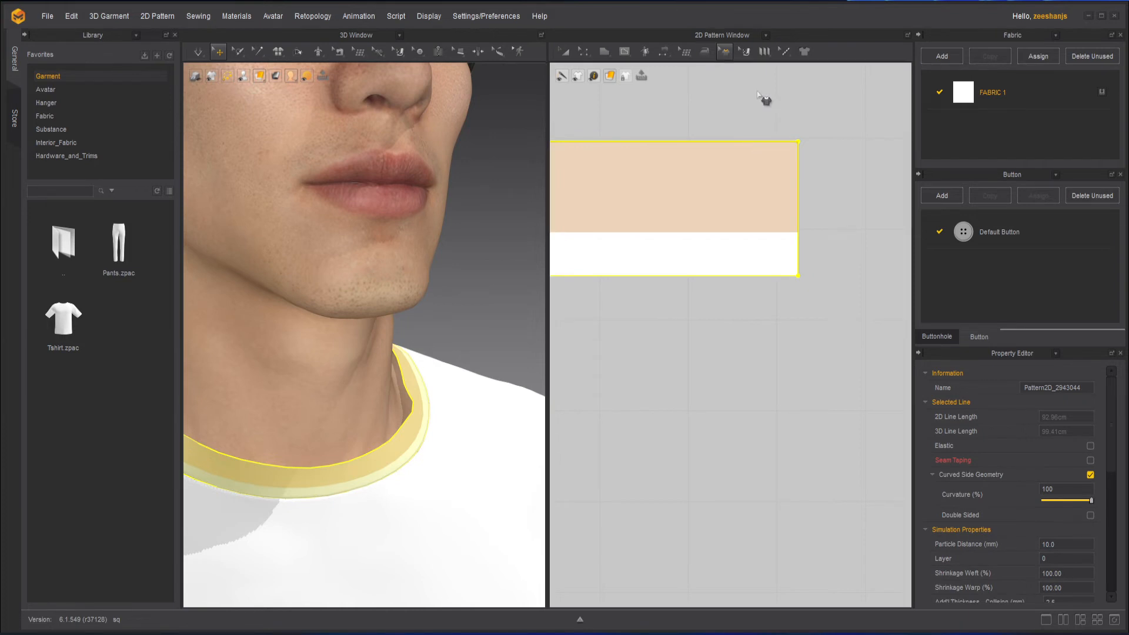
scroll(down, 3)
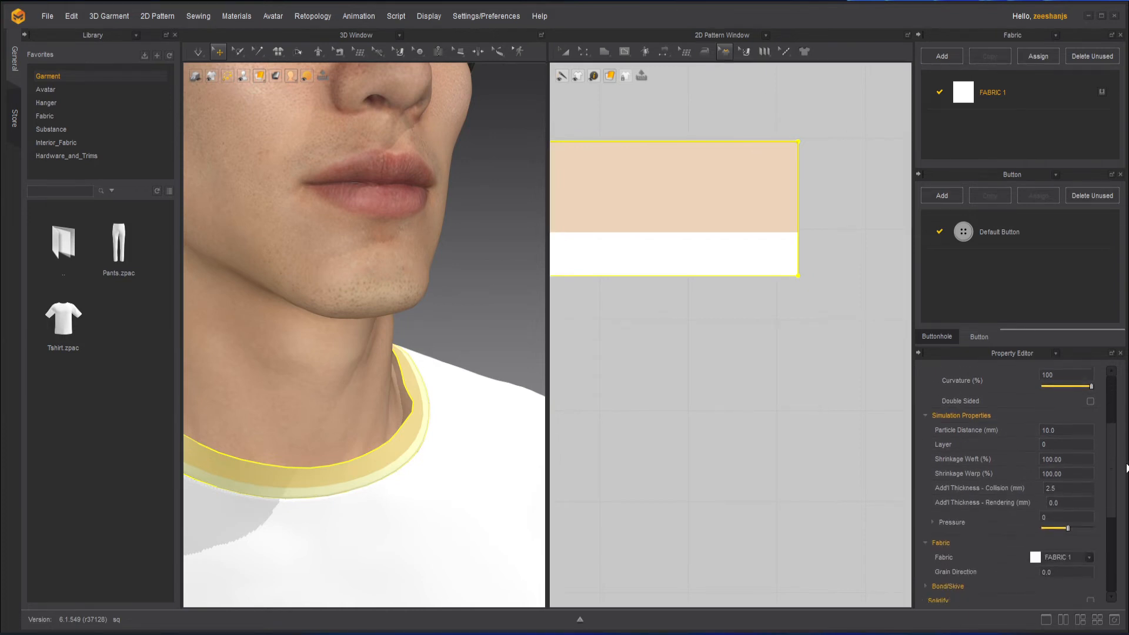
click(584, 51)
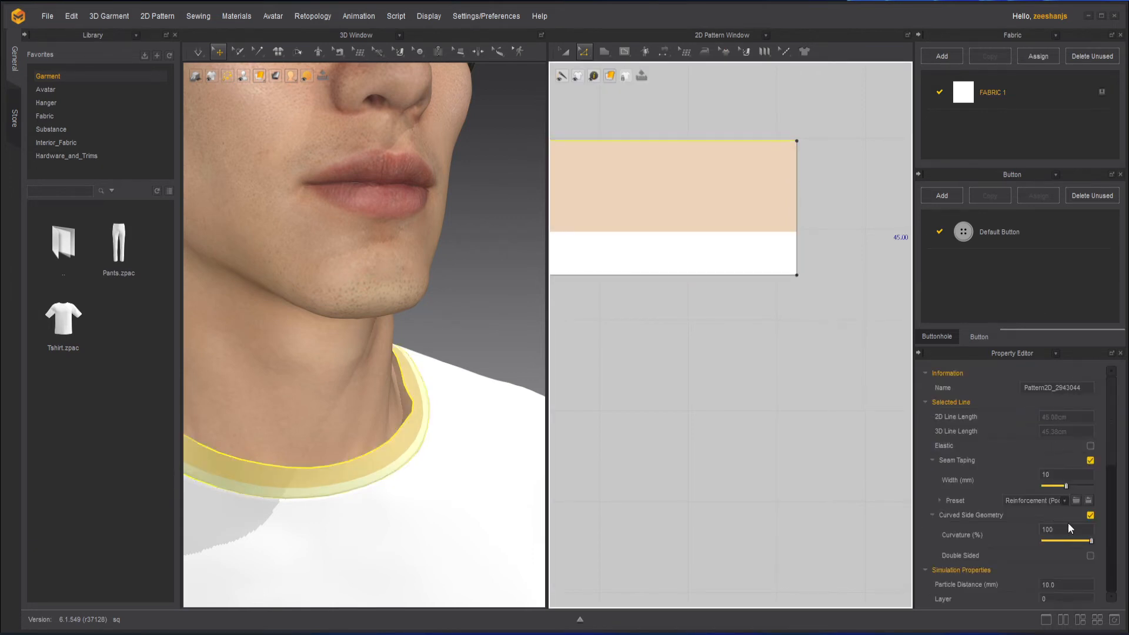
Step: Use Fast (GPU) simulation and set the top edge tape to Reinforcement (Under Collar)
click(199, 51)
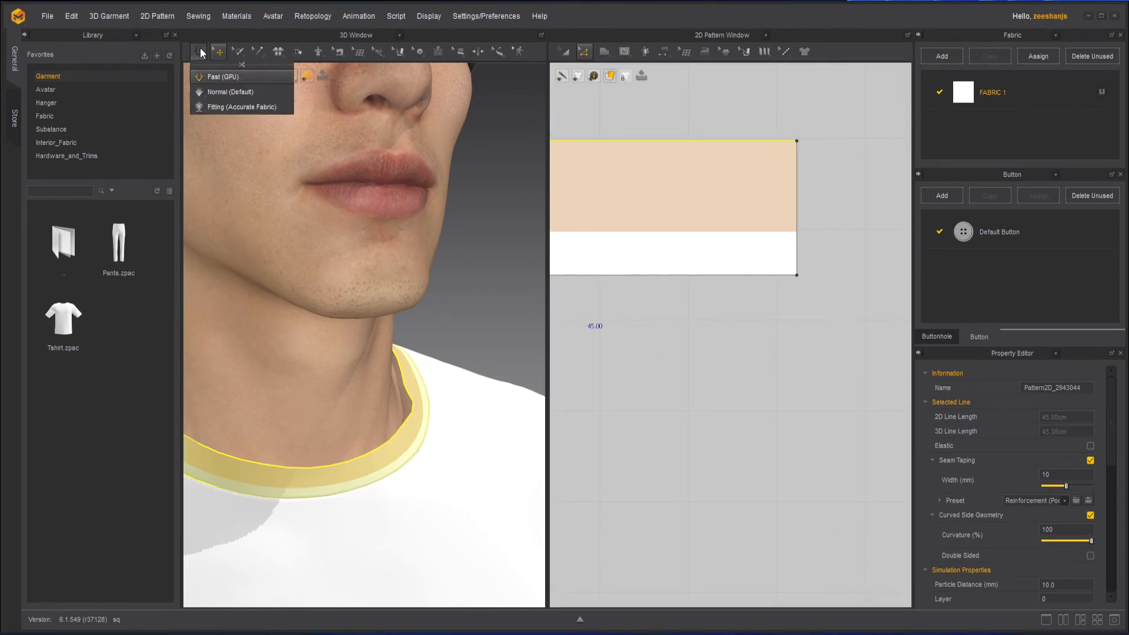
click(1066, 500)
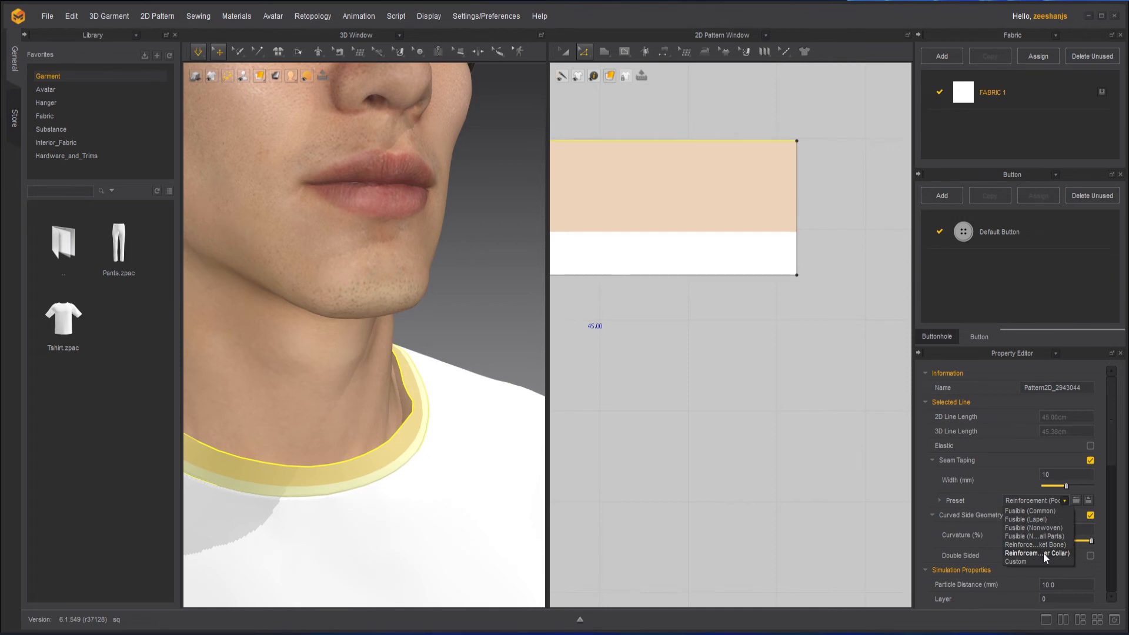
click(1037, 553)
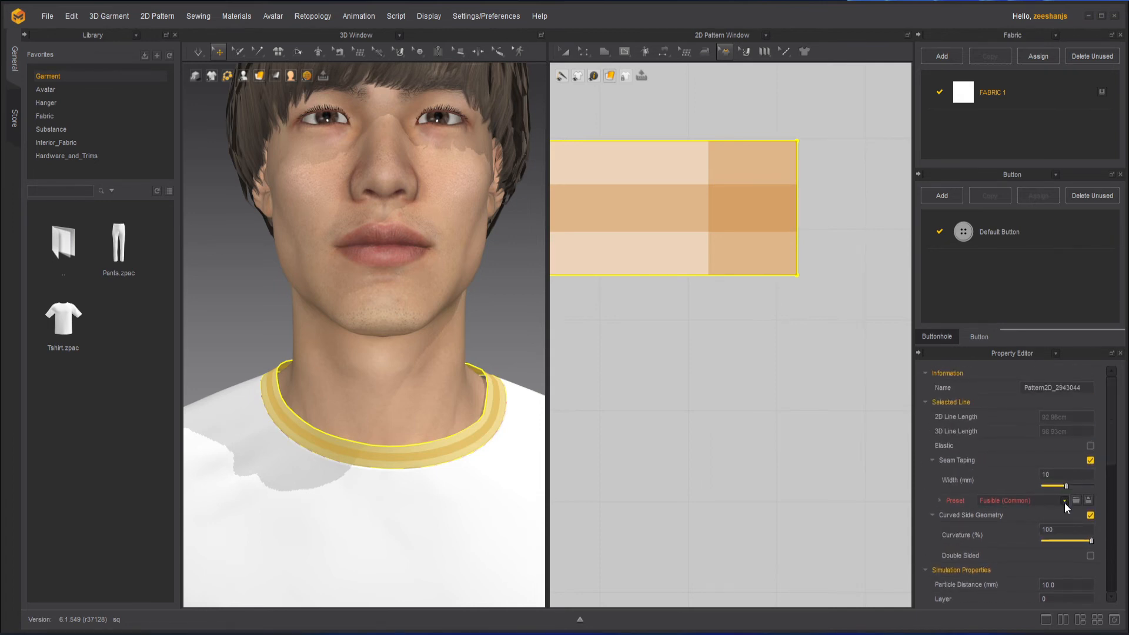
Step: Apply Reinforcement (Under Collar) taping to the whole collar outline, then deselect it
click(1069, 500)
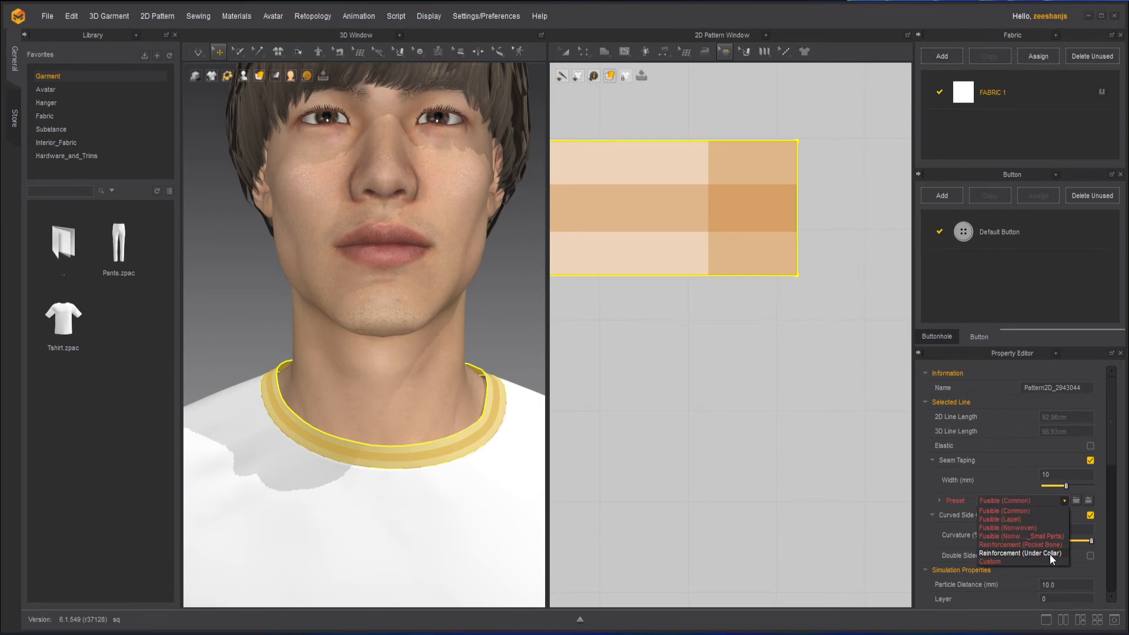
click(1020, 554)
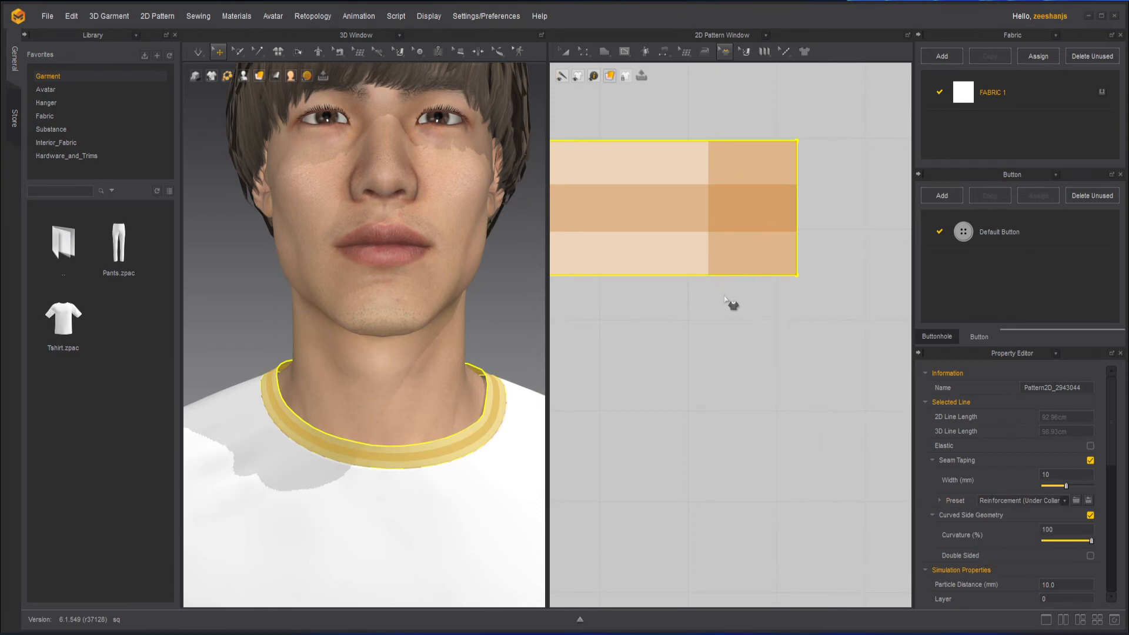
click(198, 50)
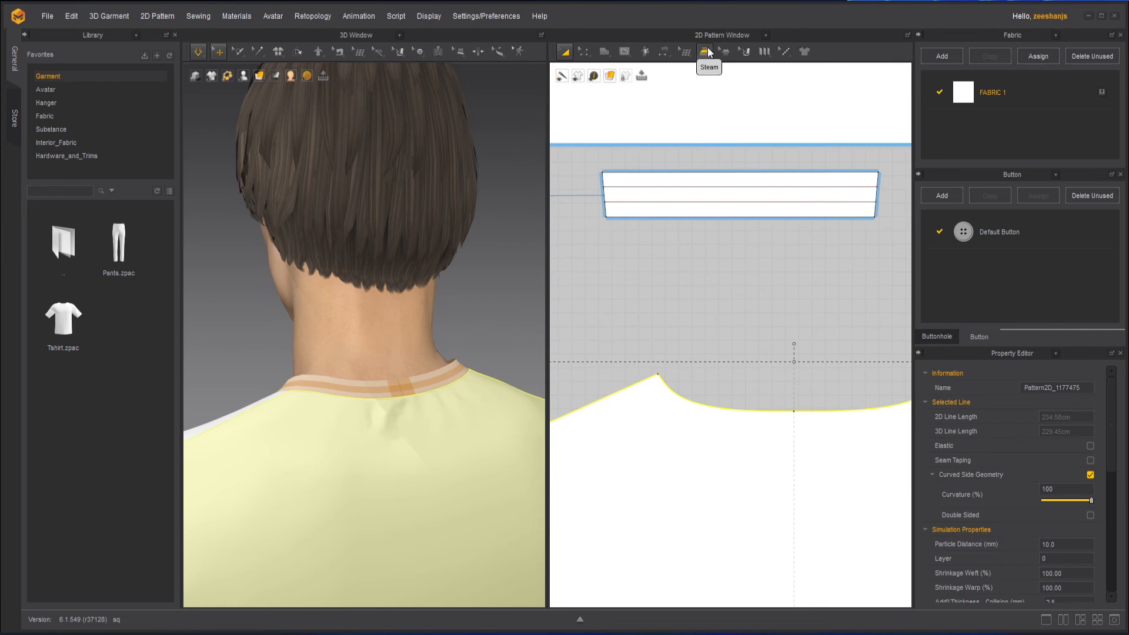
Step: Brush the Steam tool over the neckline to remove wrinkles
click(703, 51)
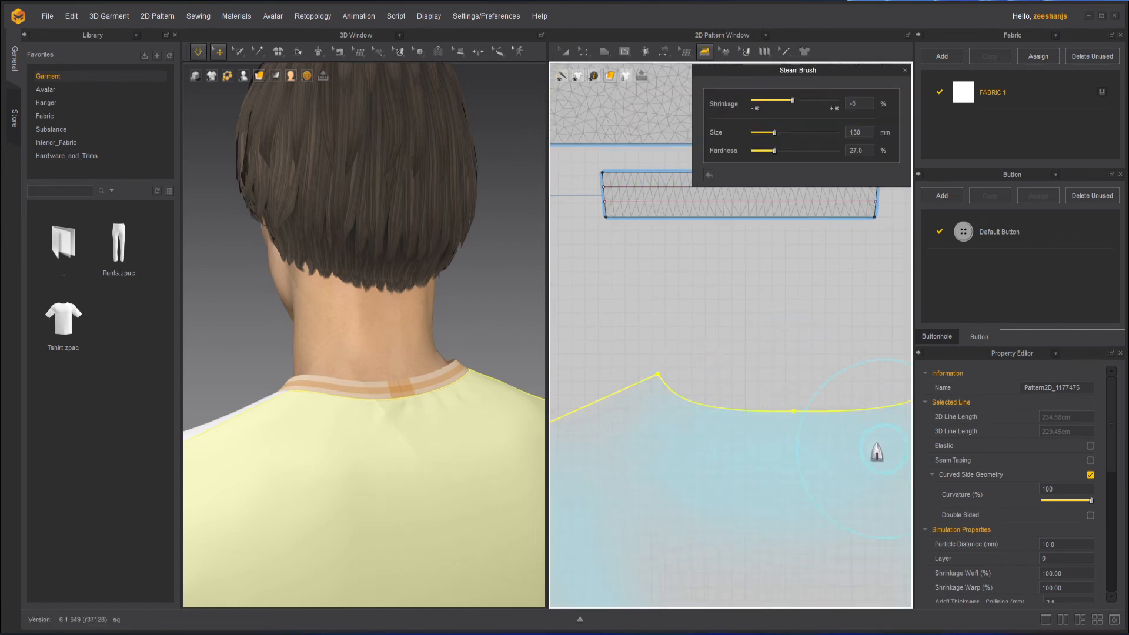
mouse_move(742, 428)
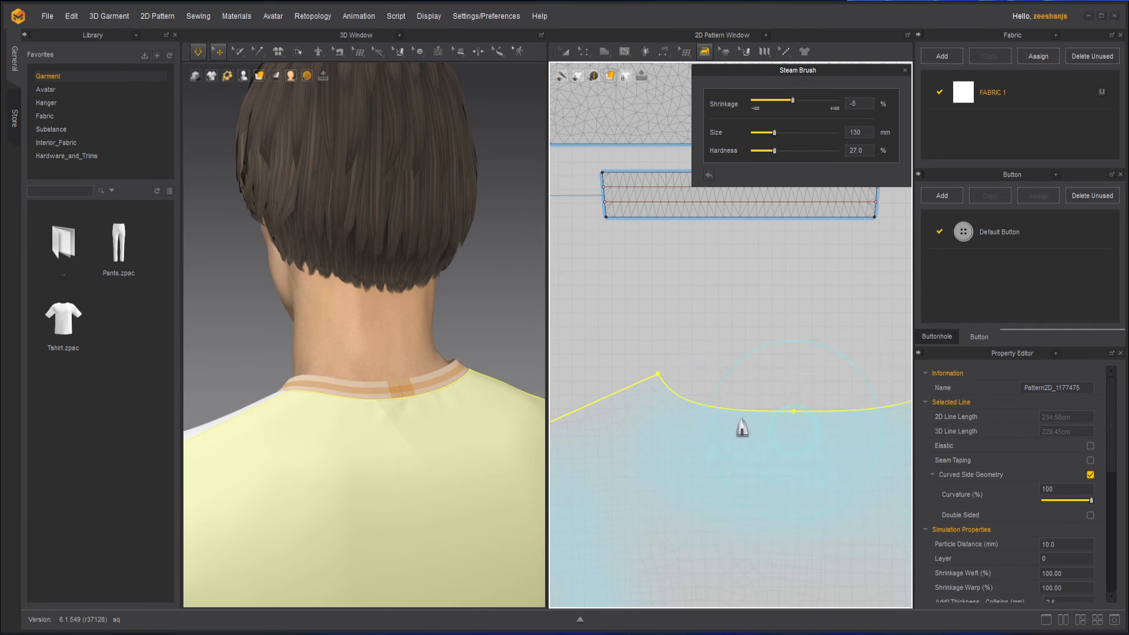
mouse_move(712, 425)
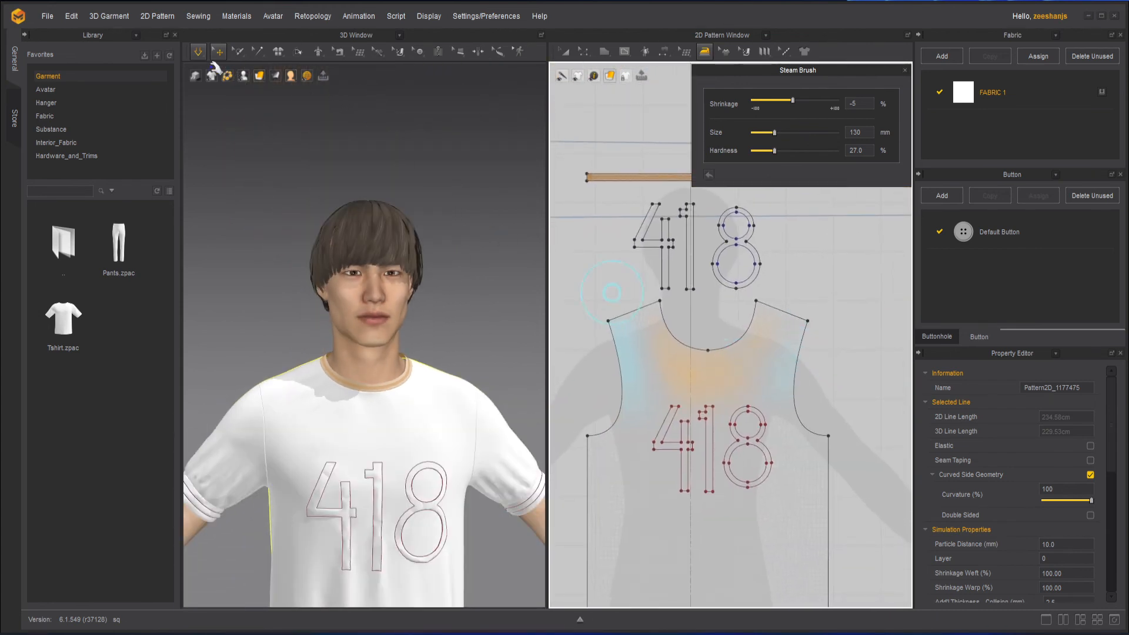
click(197, 51)
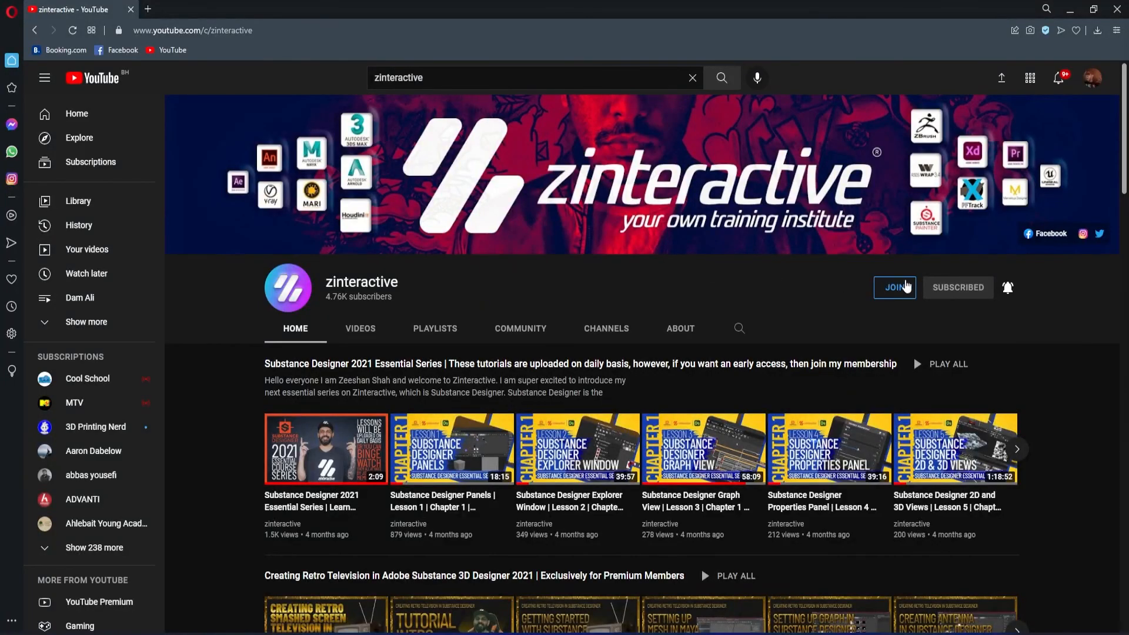
Step: Join the zinteractive channel and view the Zi Early Bird Level membership perks
click(894, 287)
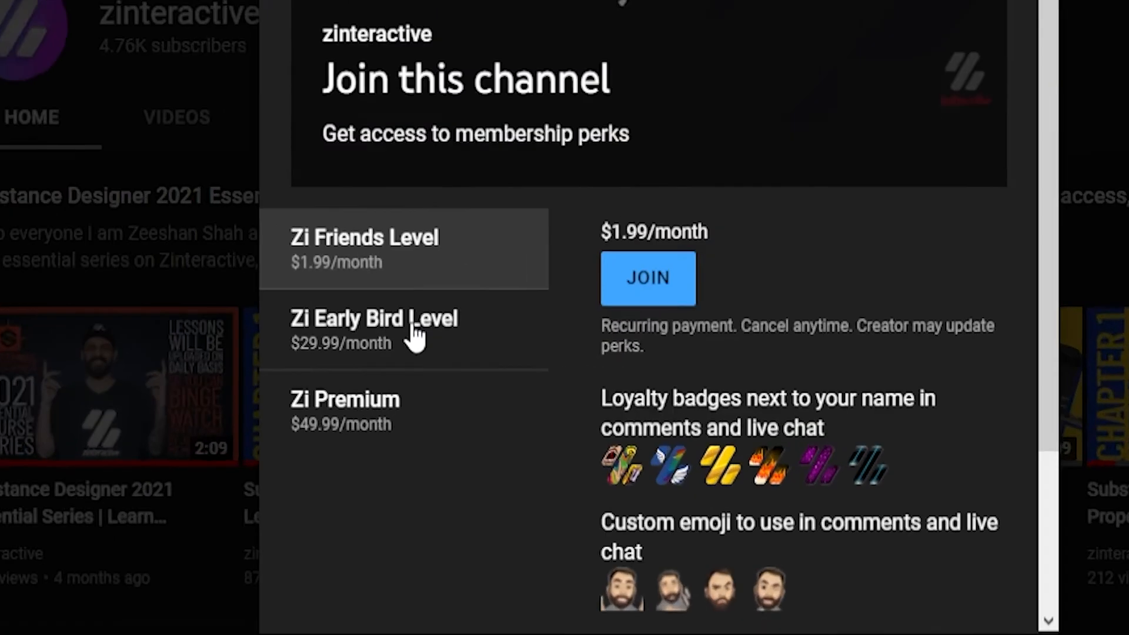
click(374, 329)
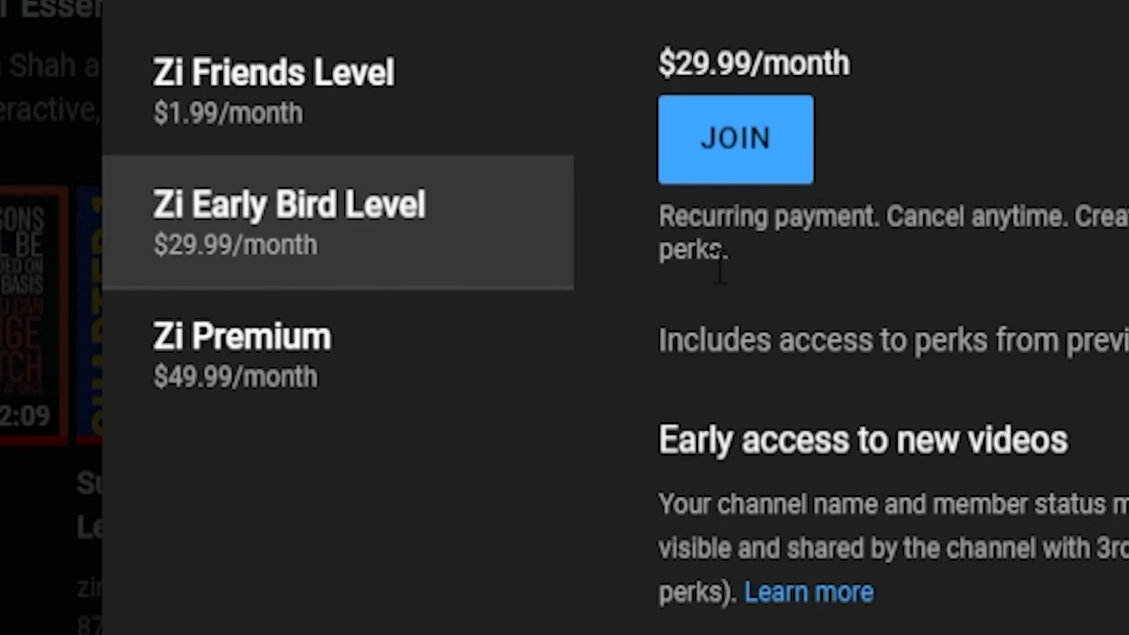